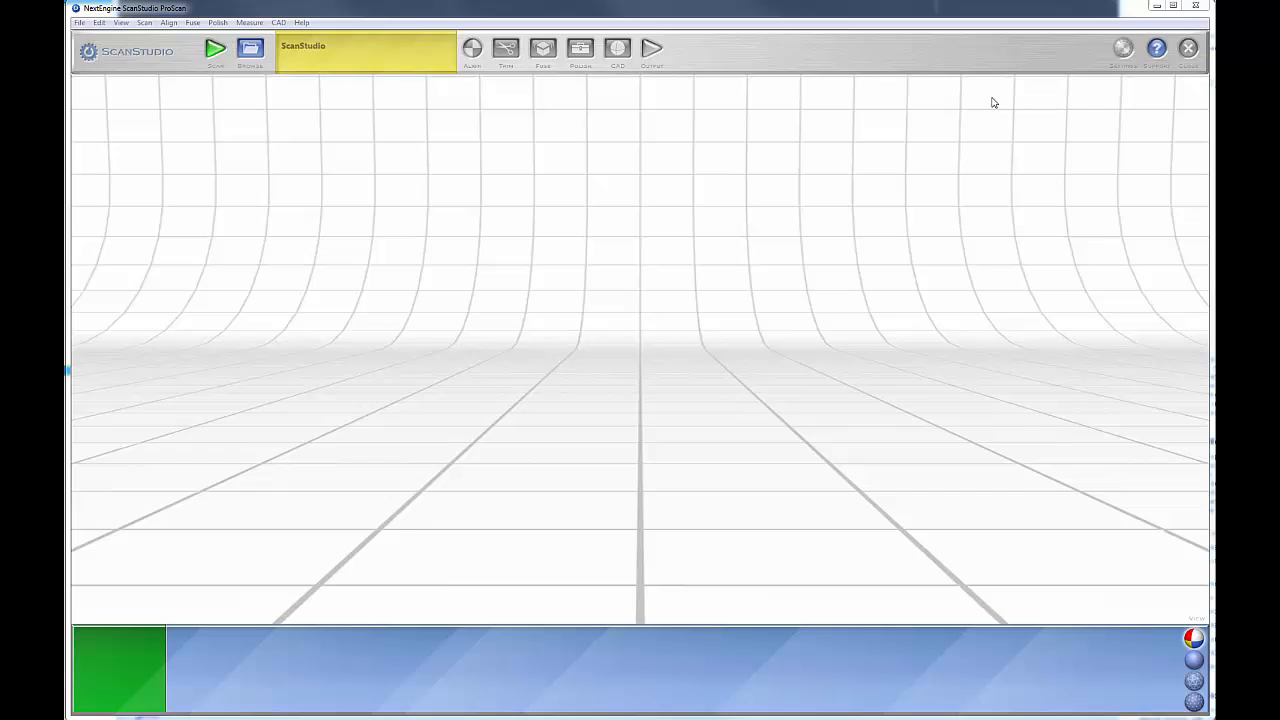
mouse_move(1051, 108)
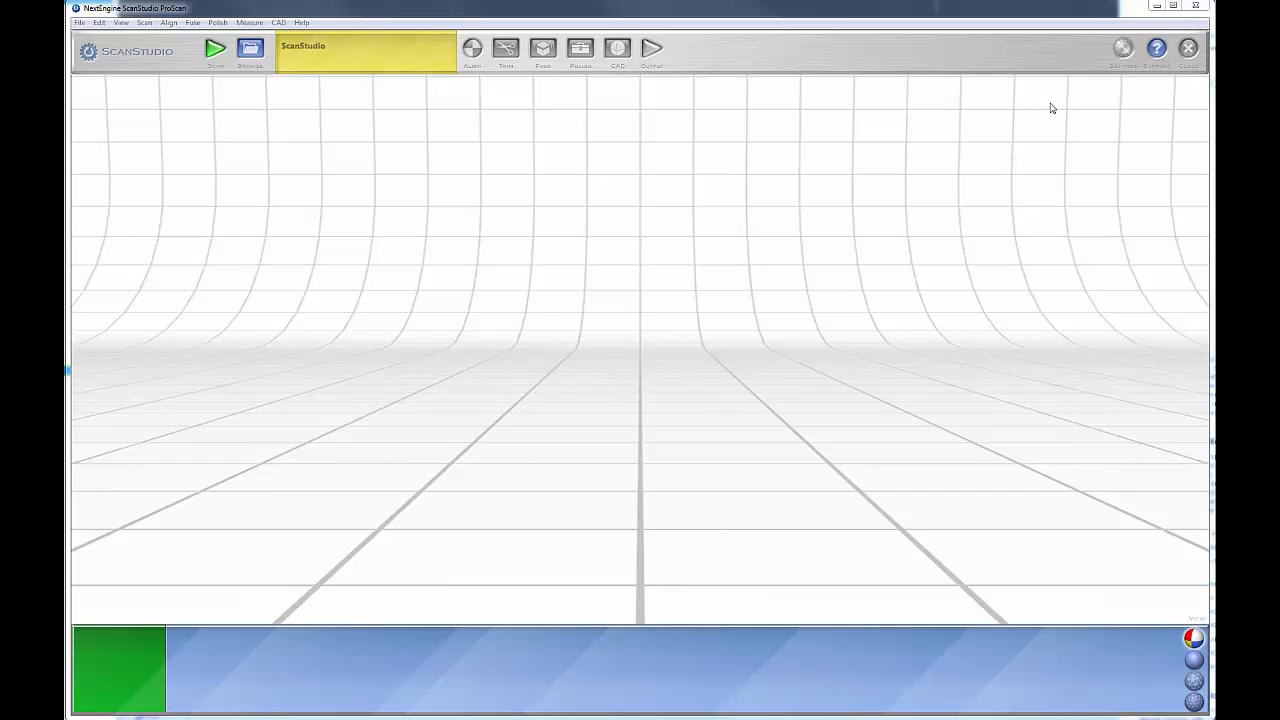
mouse_move(968, 127)
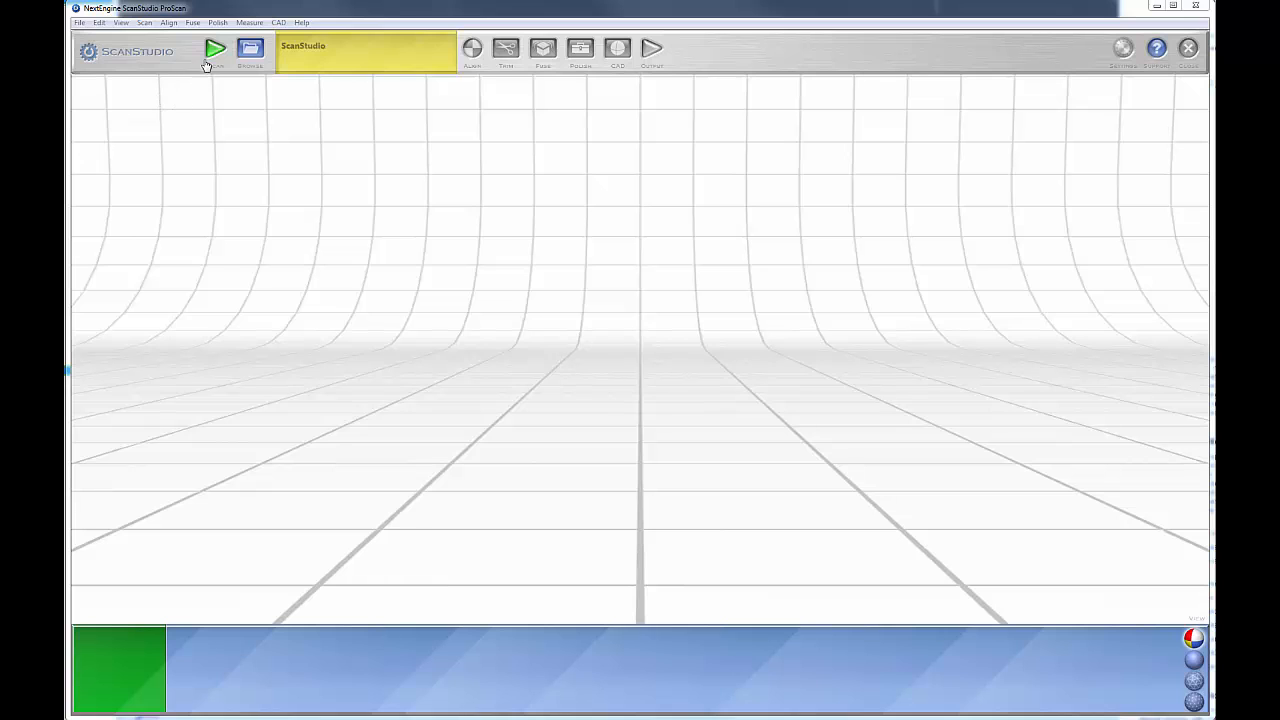
mouse_move(215, 50)
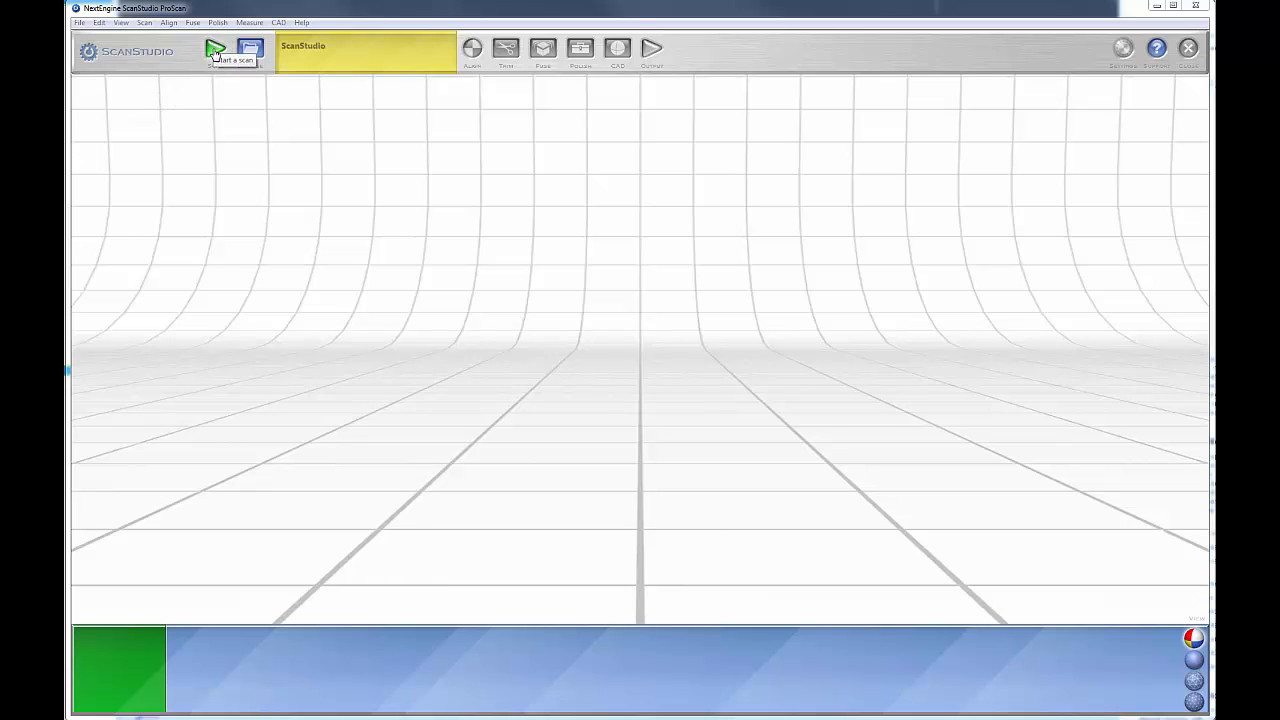
Open the Scan window showing a live preview of the sculpted head on its mount
left_click(217, 50)
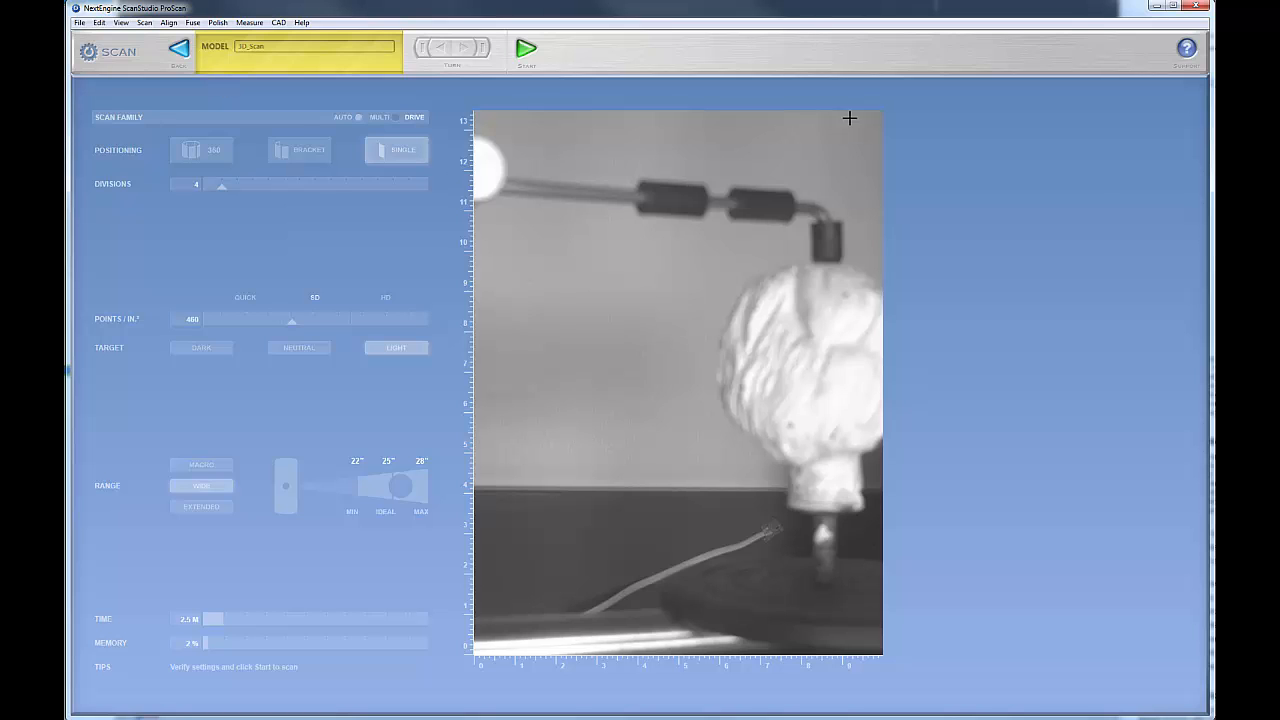
mouse_move(1100, 571)
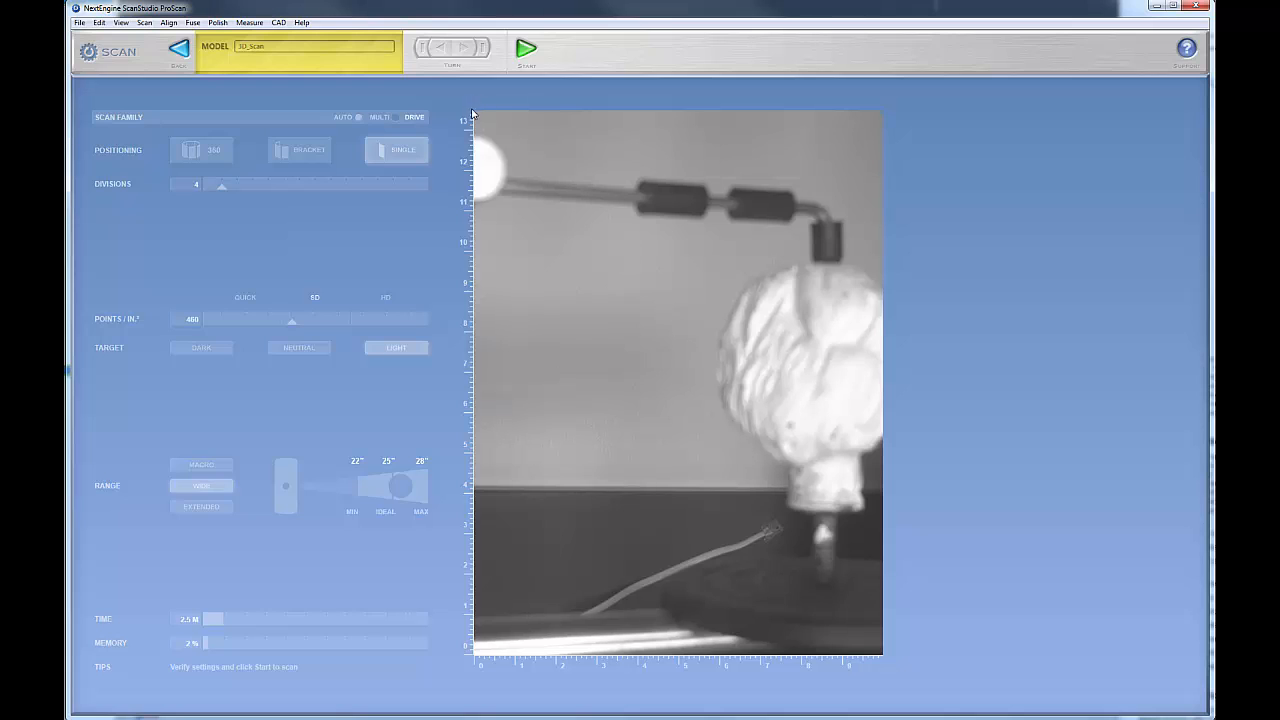
mouse_move(754, 629)
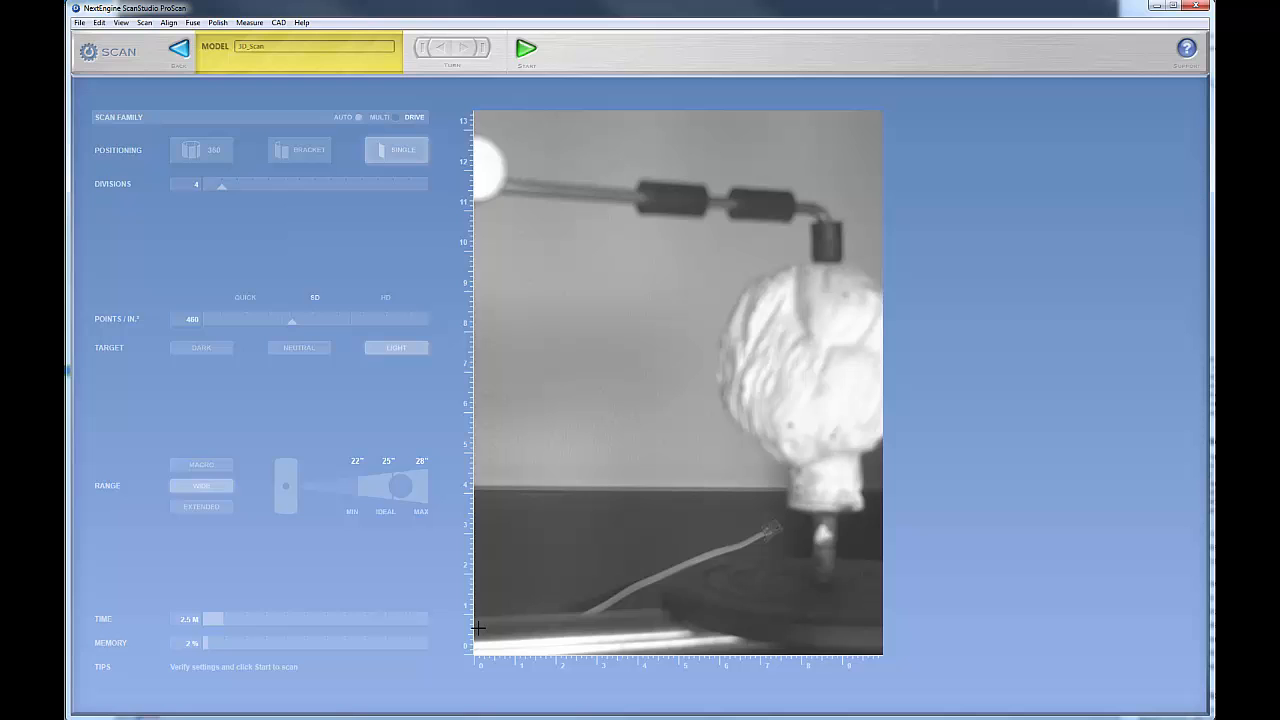
mouse_move(689, 645)
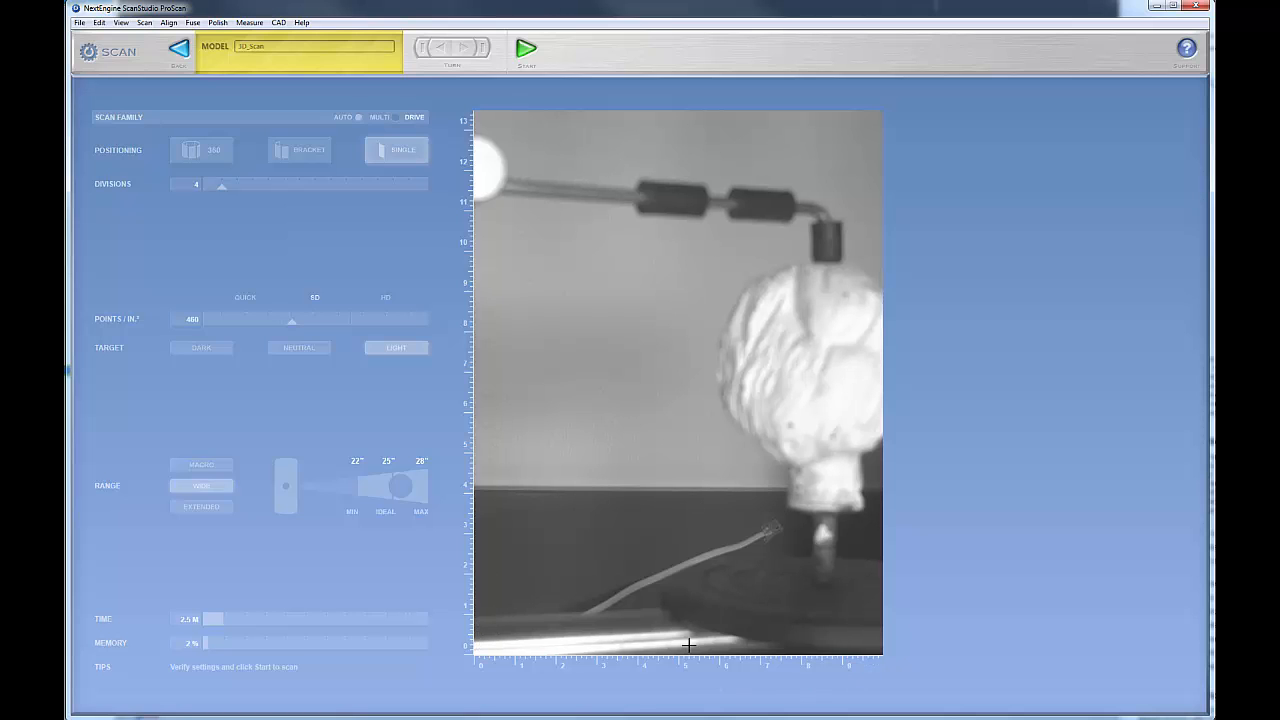
mouse_move(502, 73)
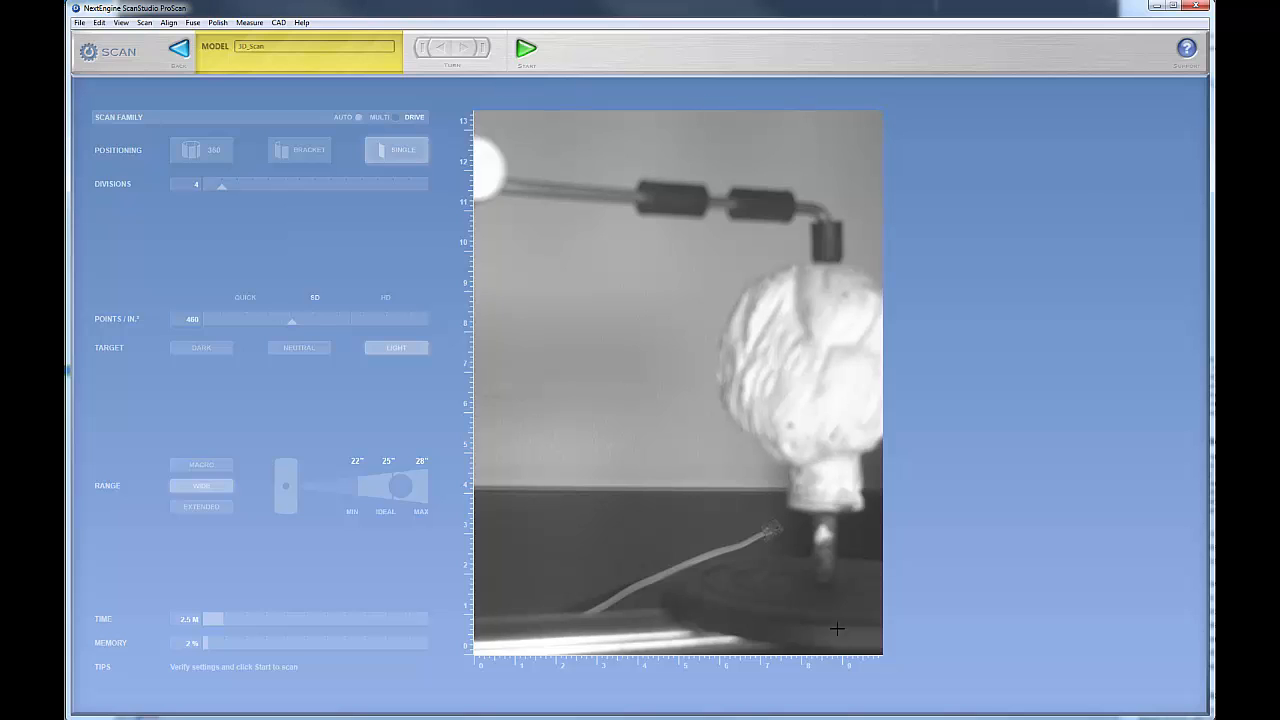
mouse_move(117, 123)
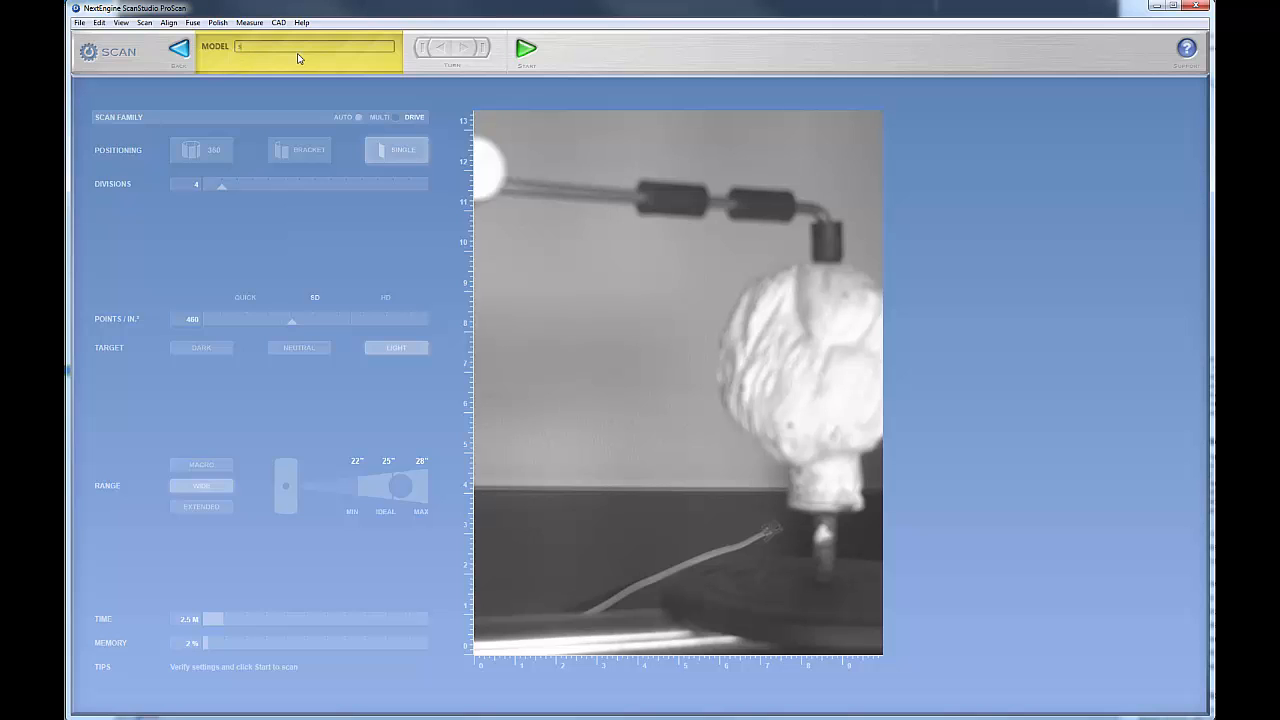
Type the new model name scan_nt01 in place of 3D_Scan
type("scan_nf01")
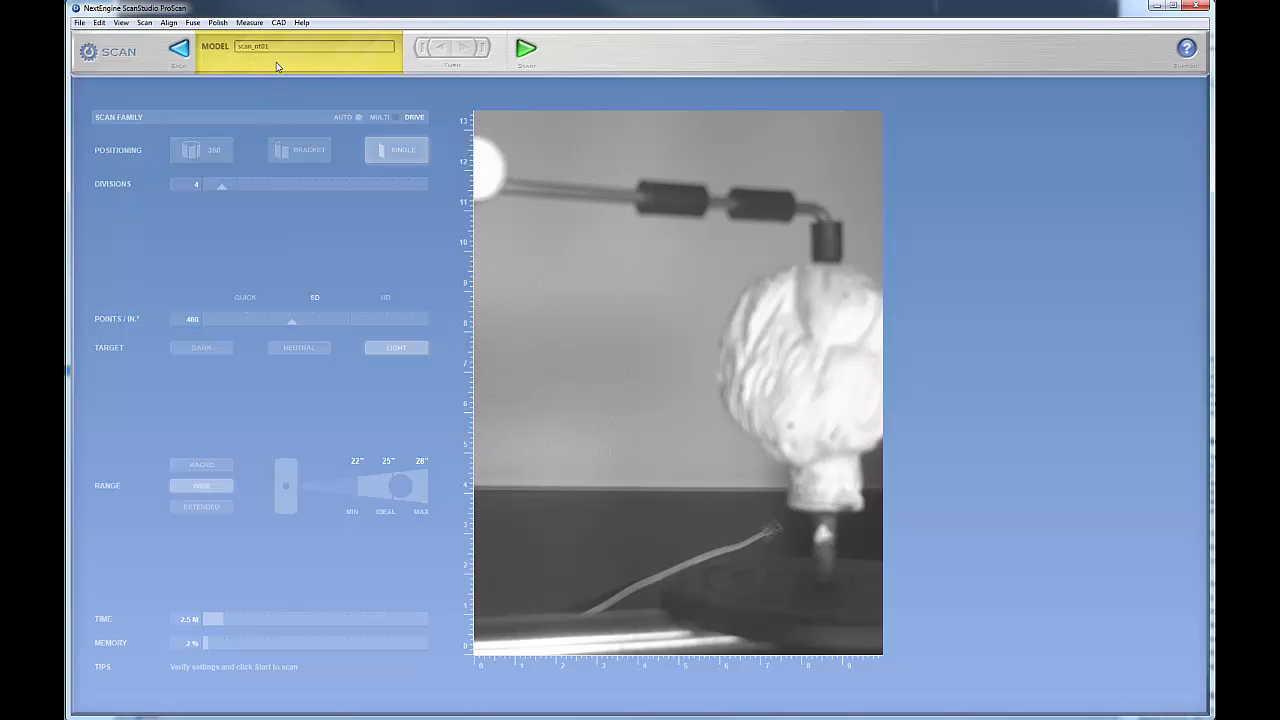
mouse_move(360, 129)
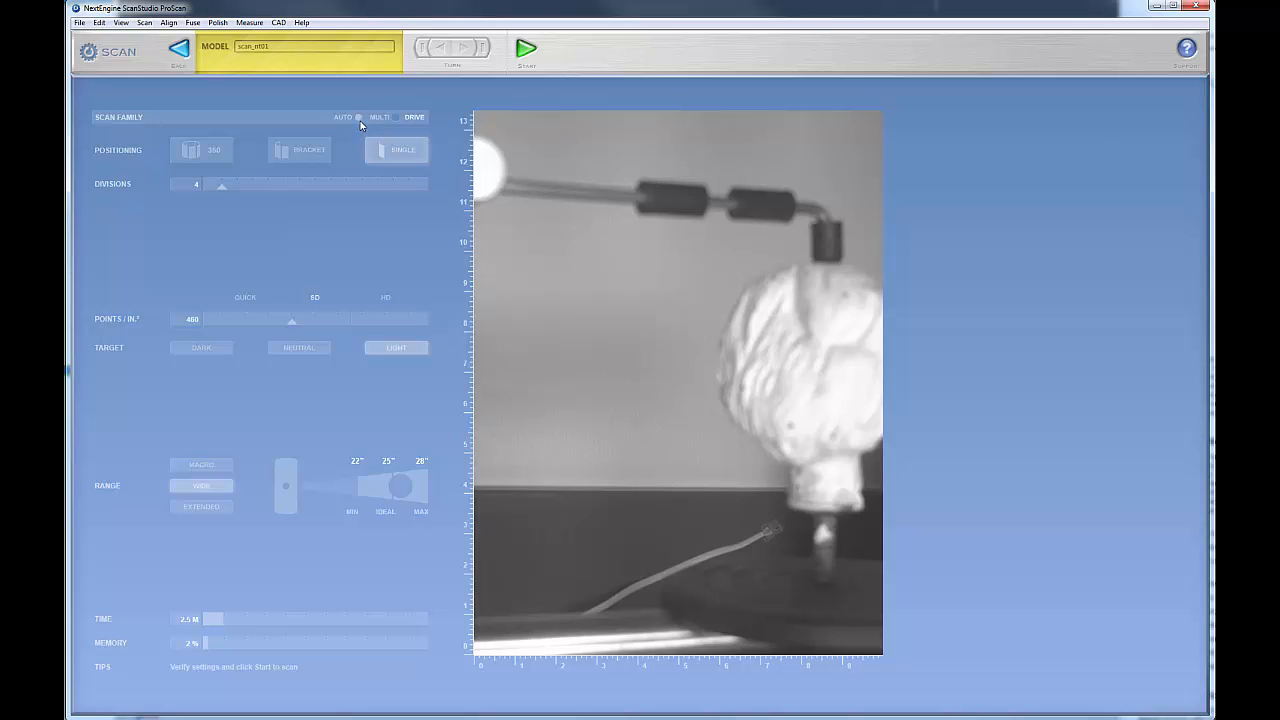
mouse_move(356, 124)
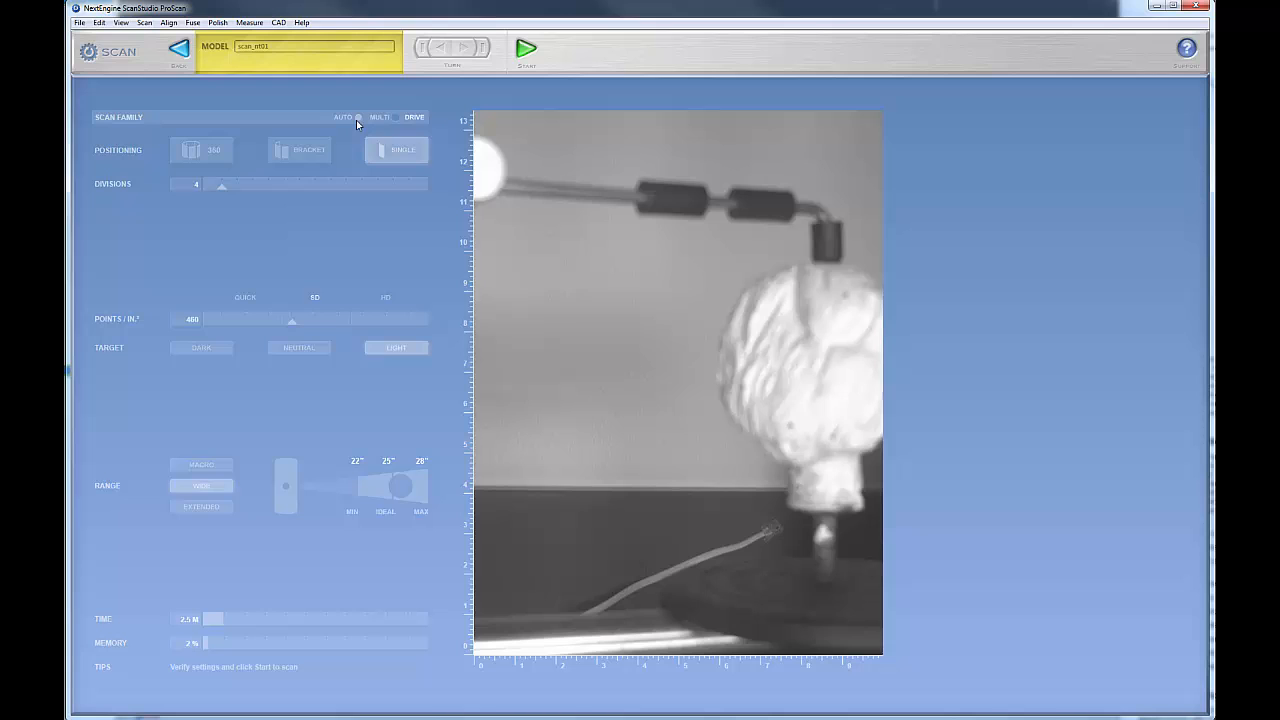
mouse_move(359, 122)
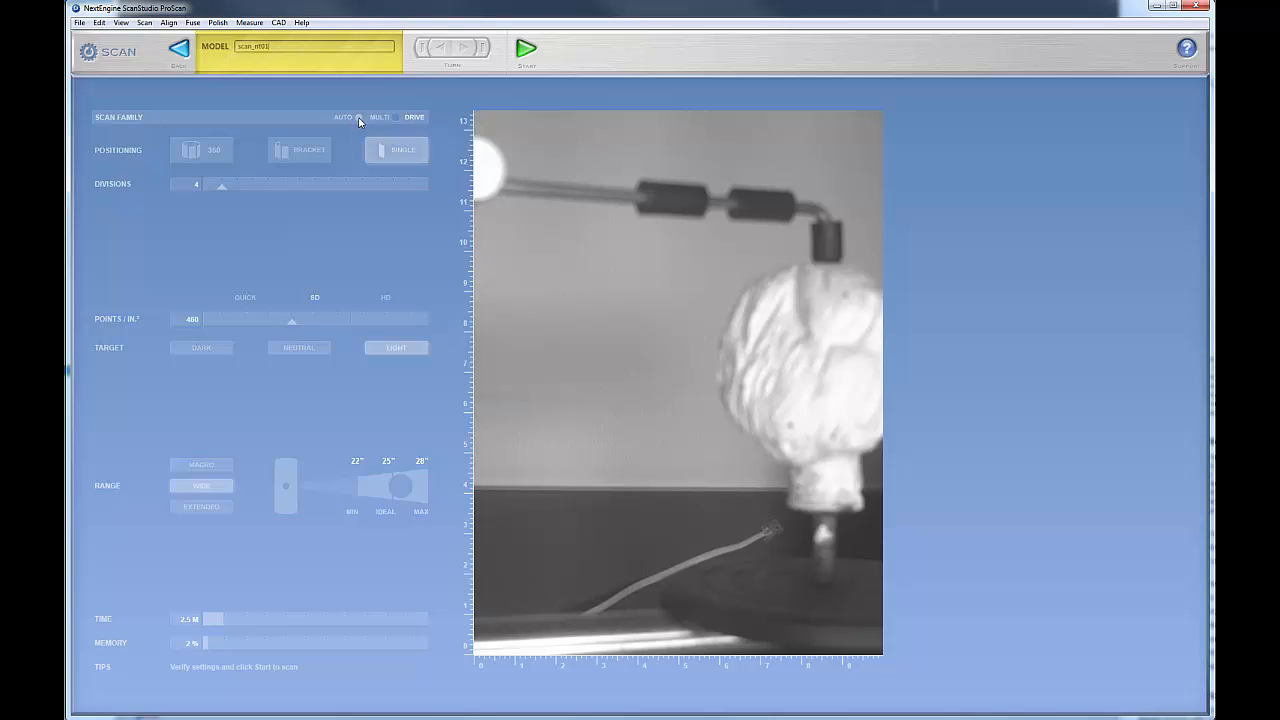
mouse_move(304, 132)
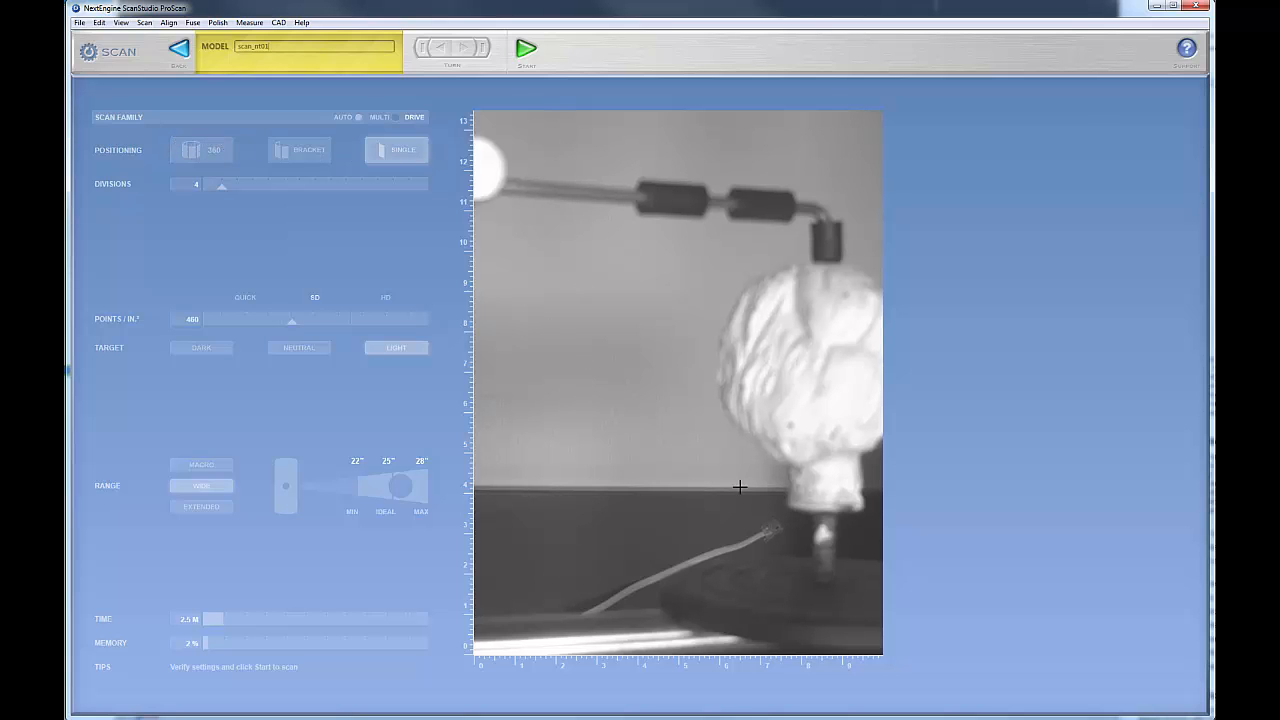
mouse_move(790, 388)
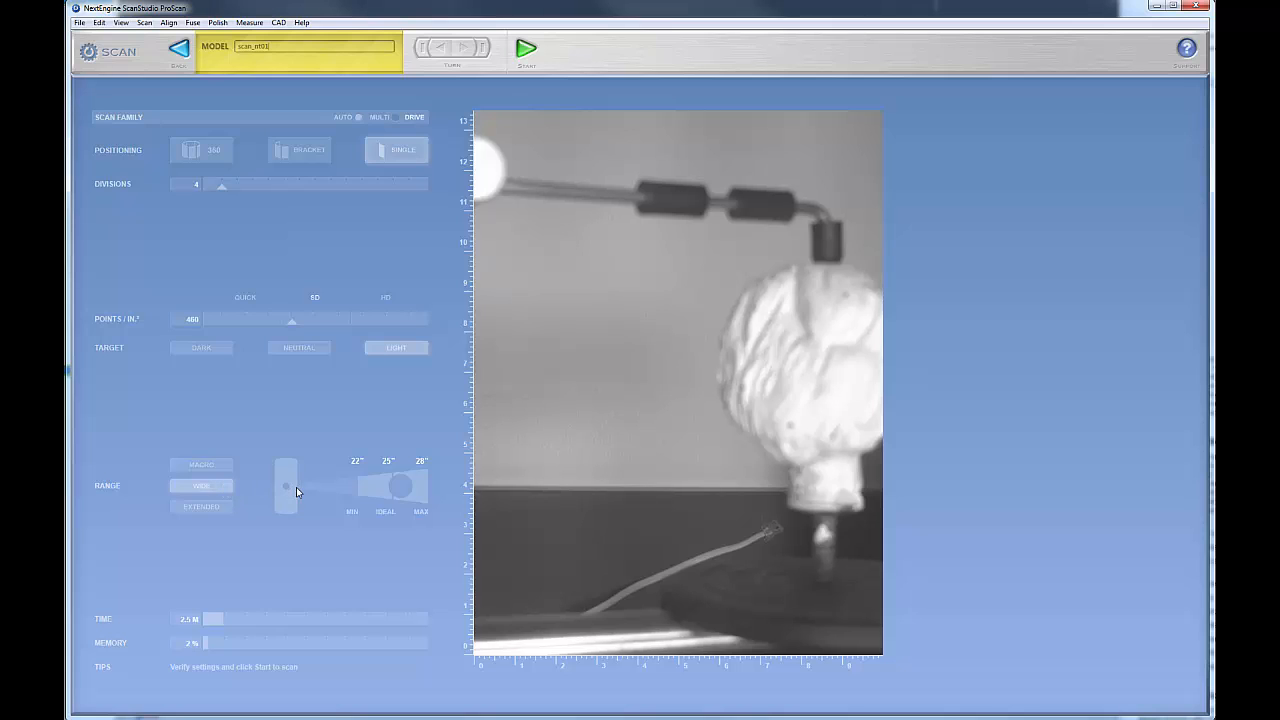
mouse_move(343, 488)
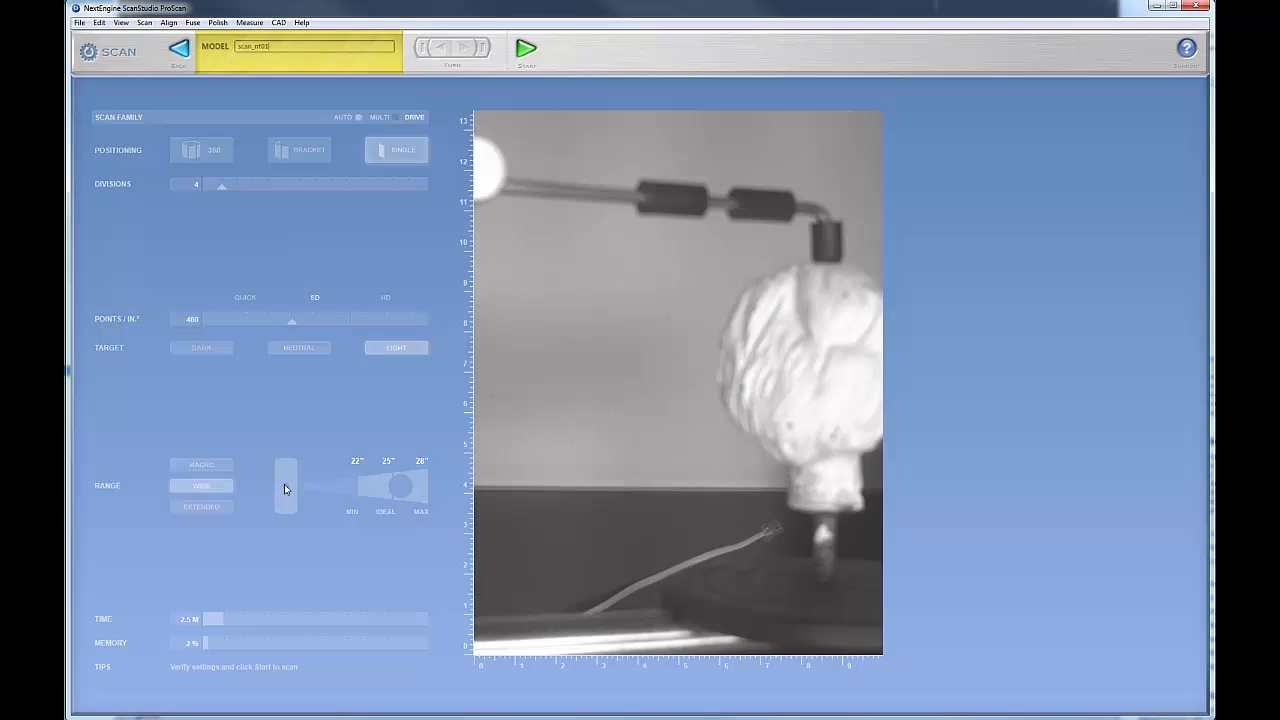
mouse_move(263, 493)
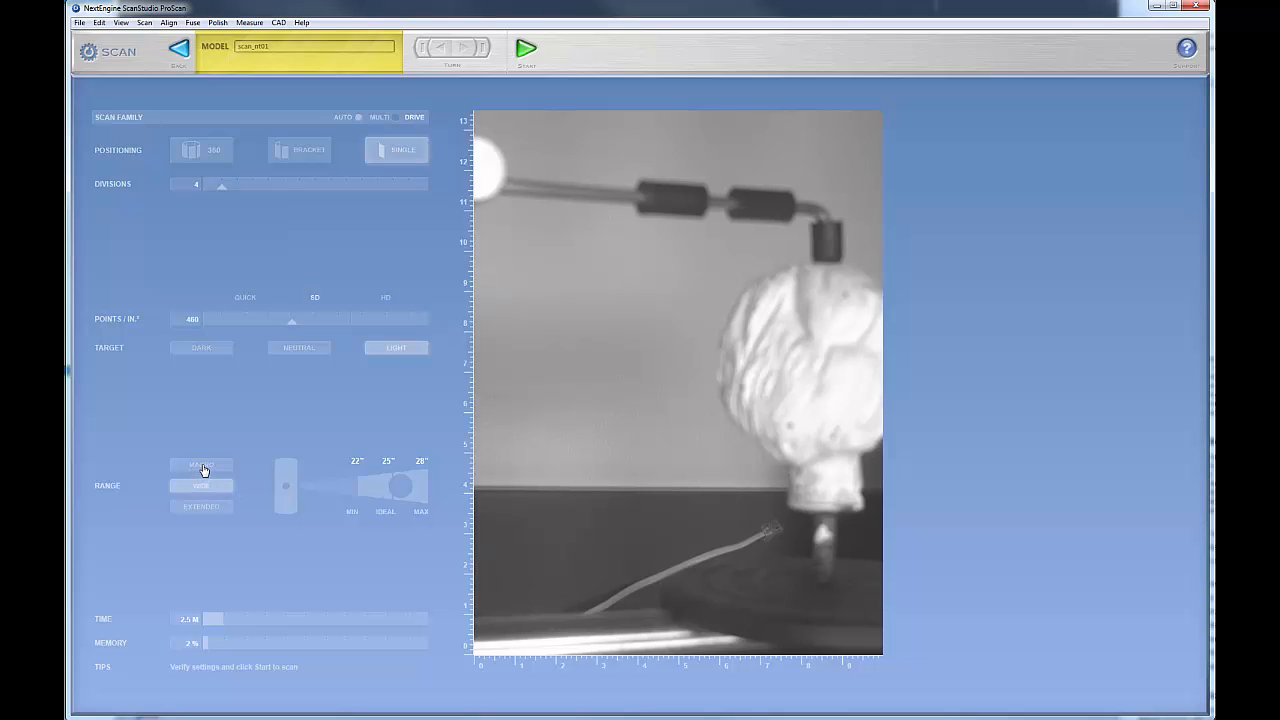
Select Macro range, giving a 9.5-inch ideal distance and about 7k points per inch
left_click(200, 464)
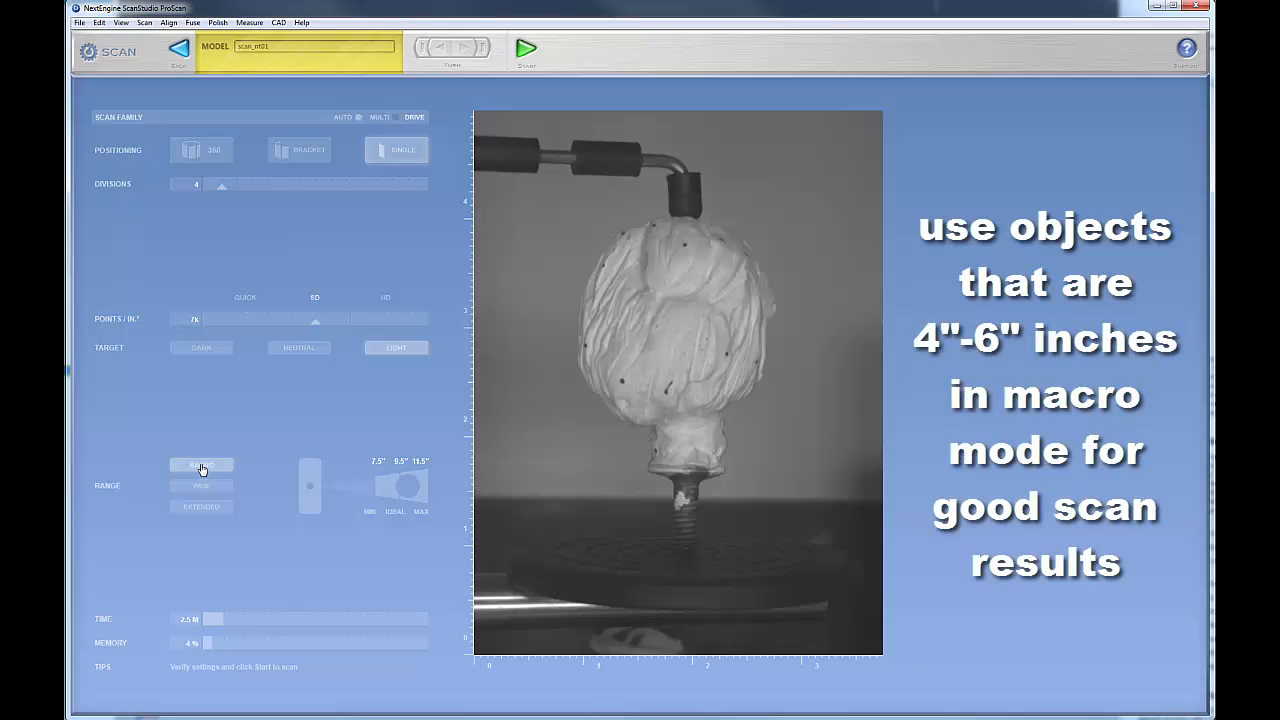
left_click(201, 464)
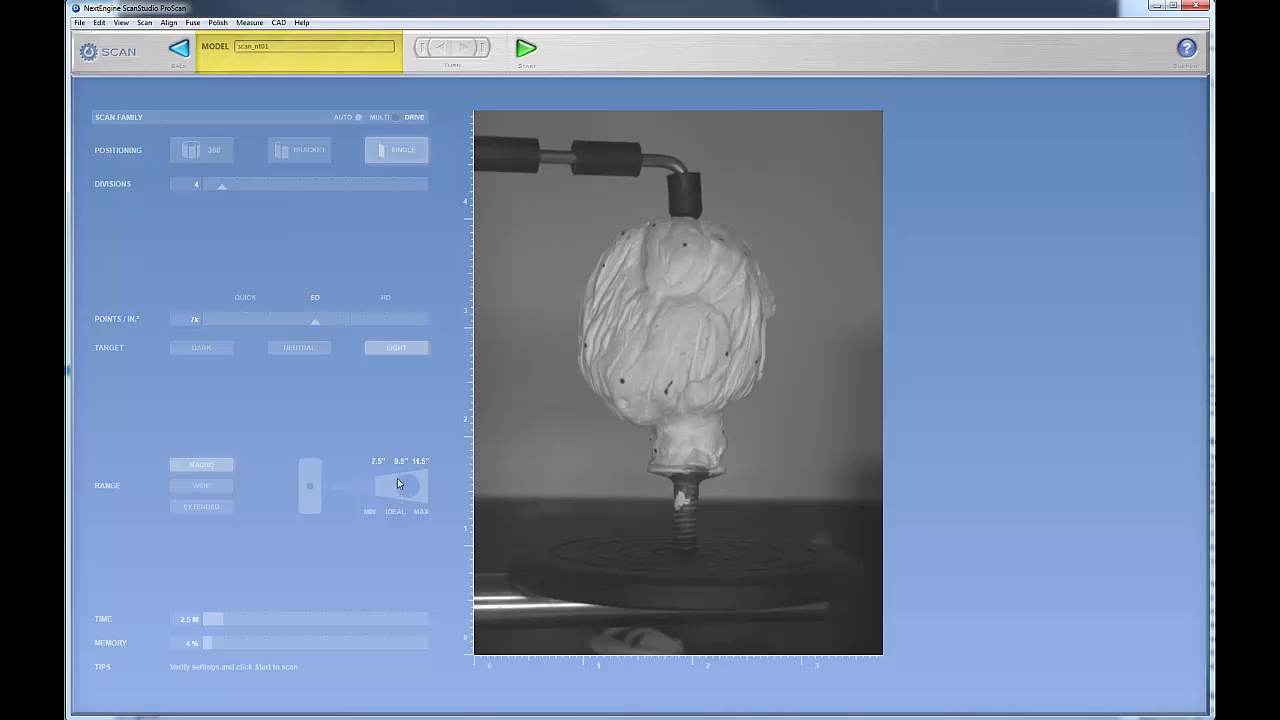
mouse_move(394, 476)
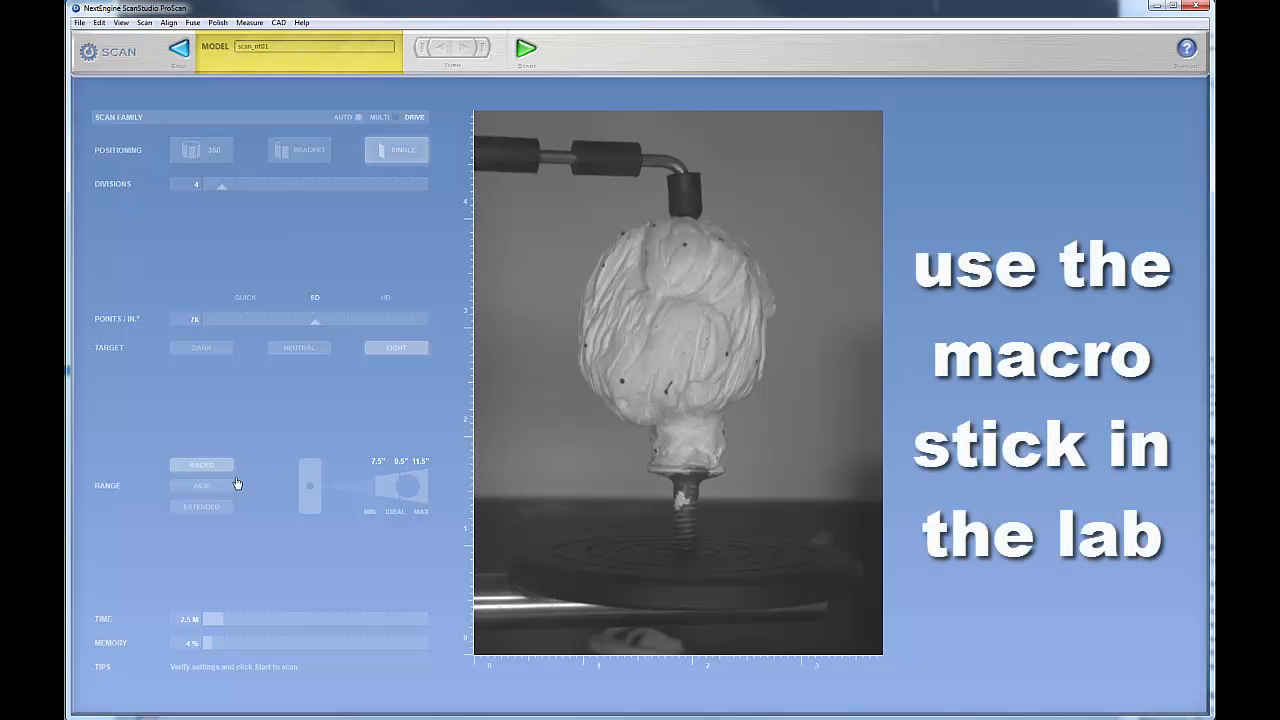
mouse_move(410, 496)
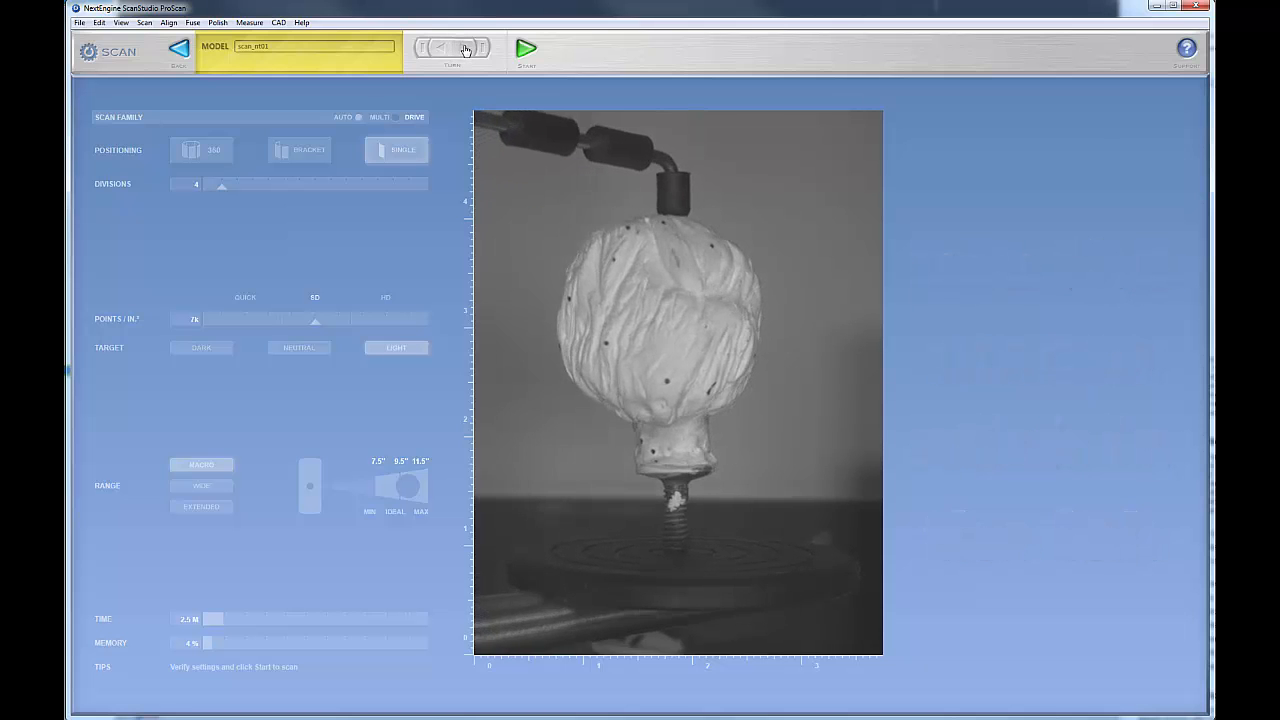
Rotate the turntable in three steps until the head's face points at the scanner
left_click(462, 48)
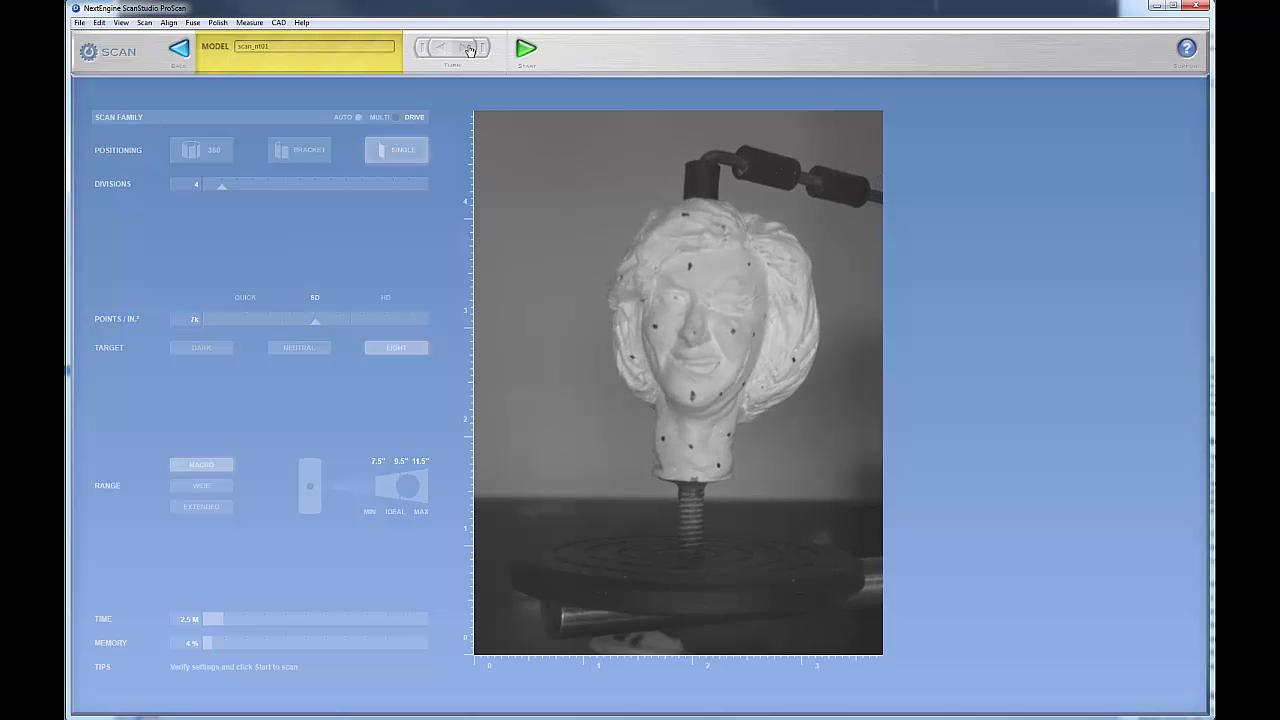
left_click(452, 47)
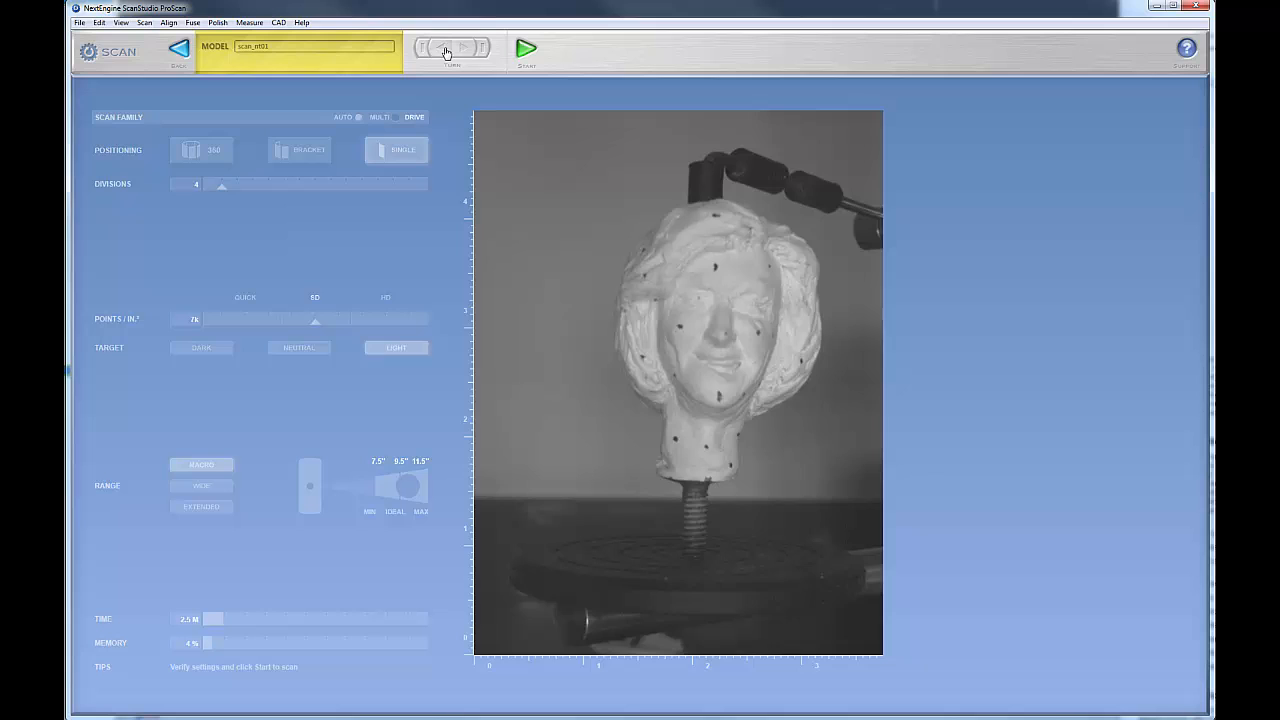
left_click(443, 47)
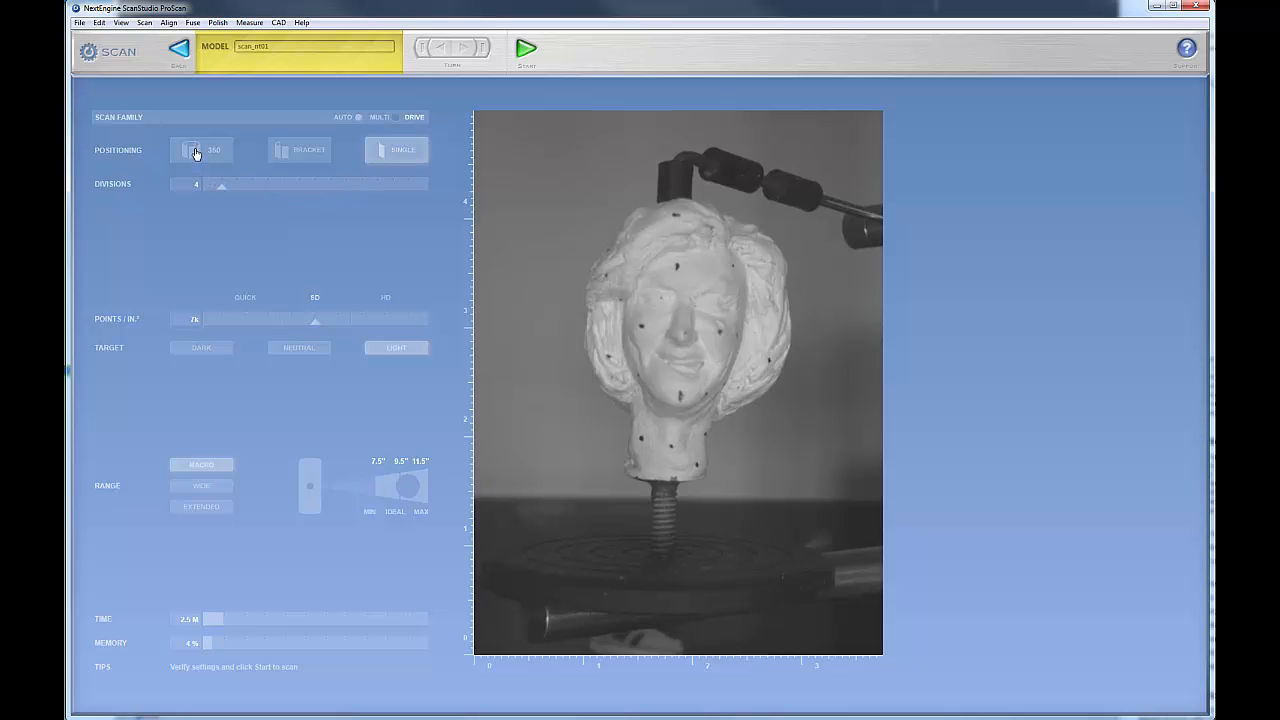
Choose 360 positioning with 12 divisions and turn the head back toward the scanner
left_click(200, 150)
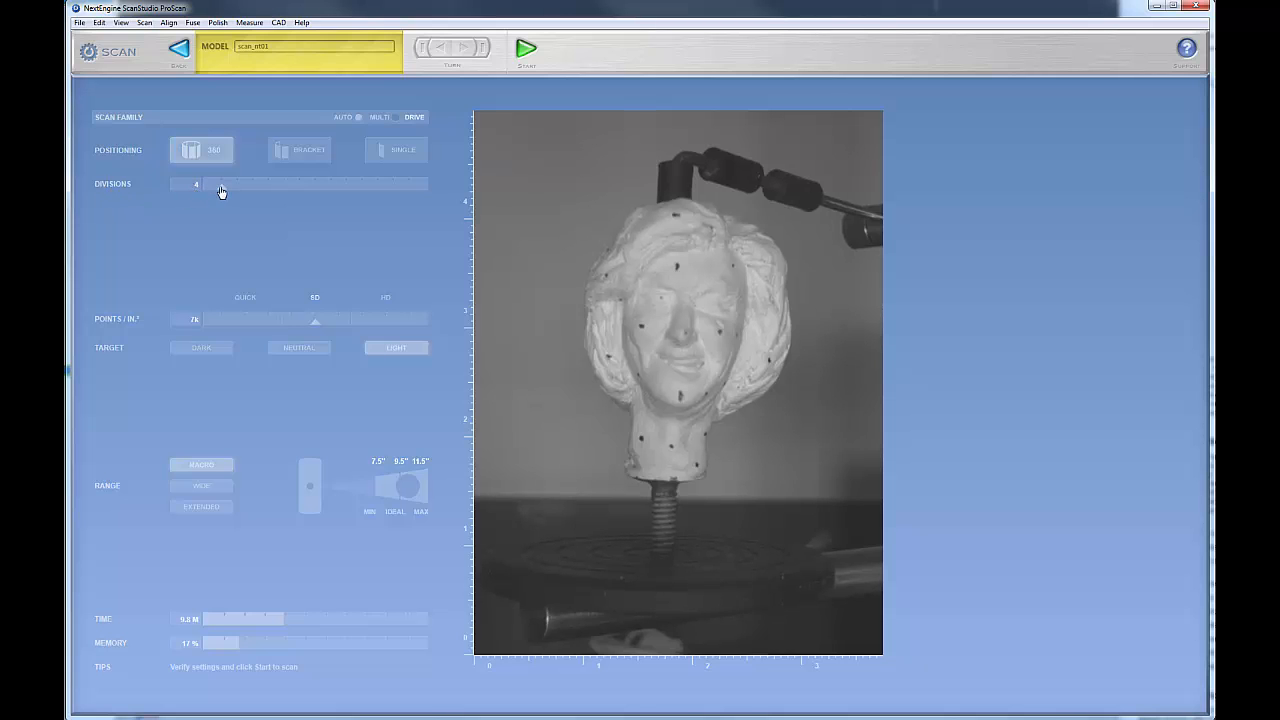
left_click_drag(200, 183, 345, 183)
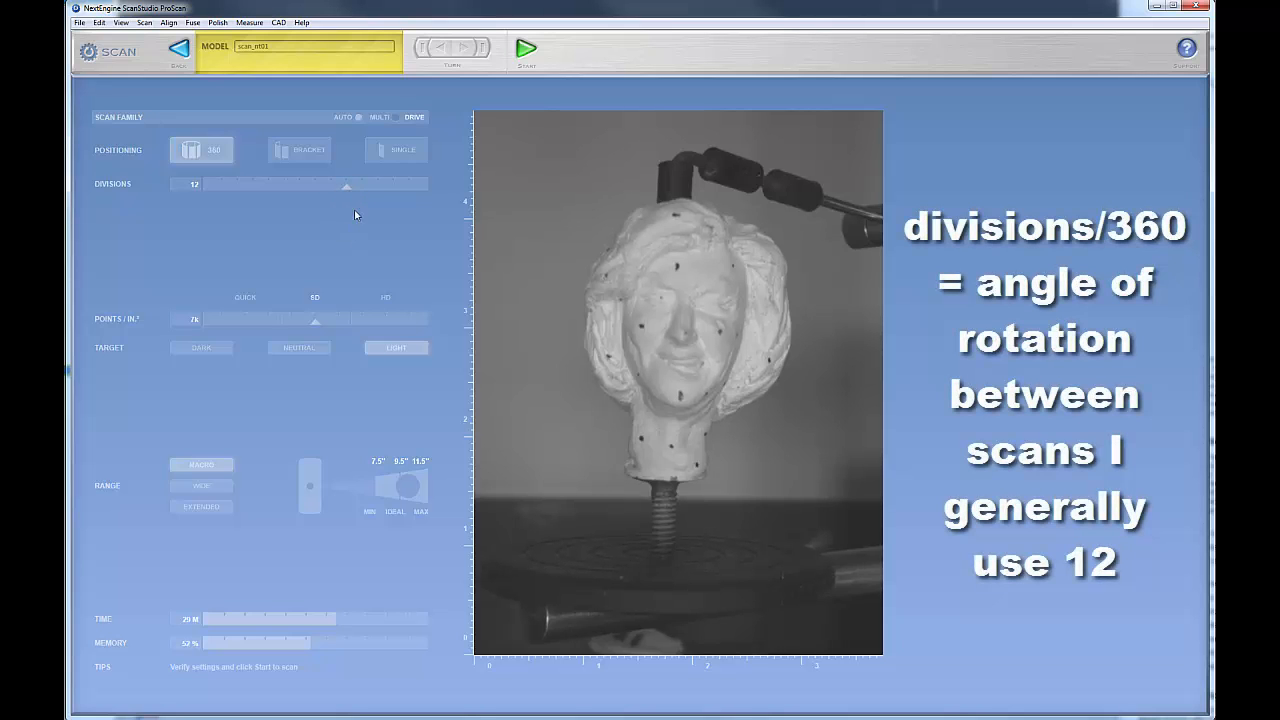
mouse_move(199, 213)
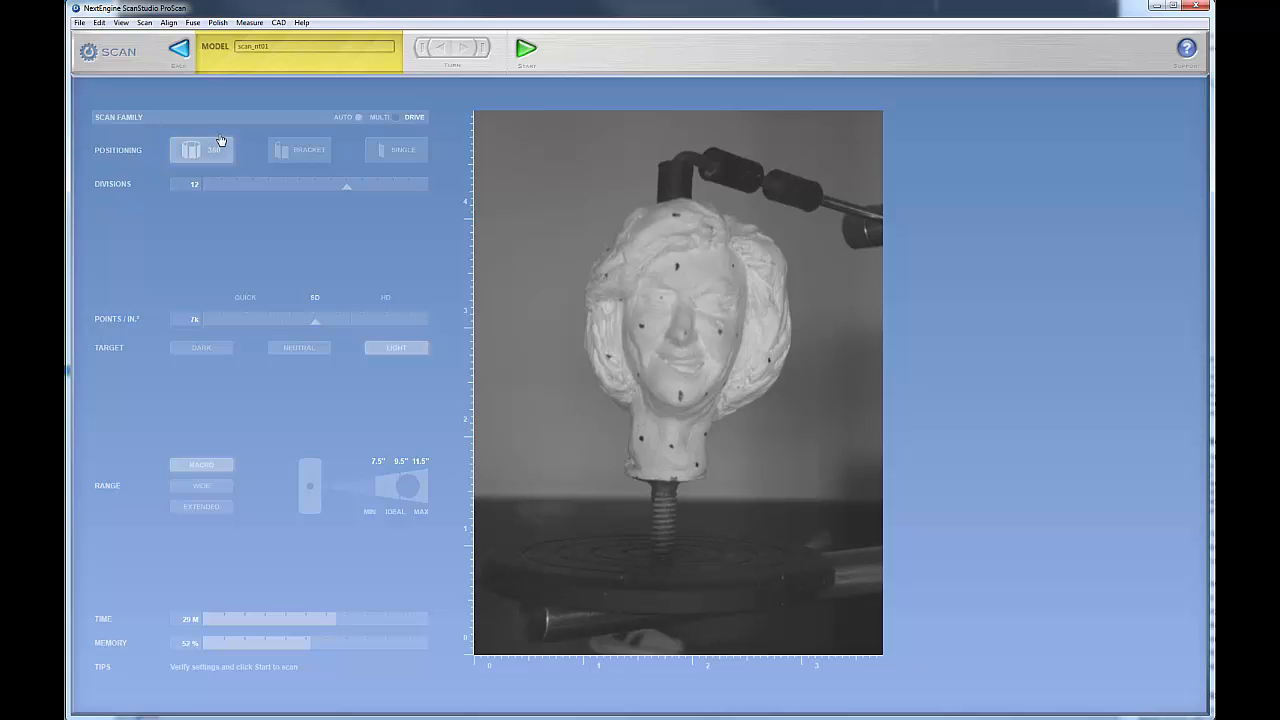
mouse_move(352, 198)
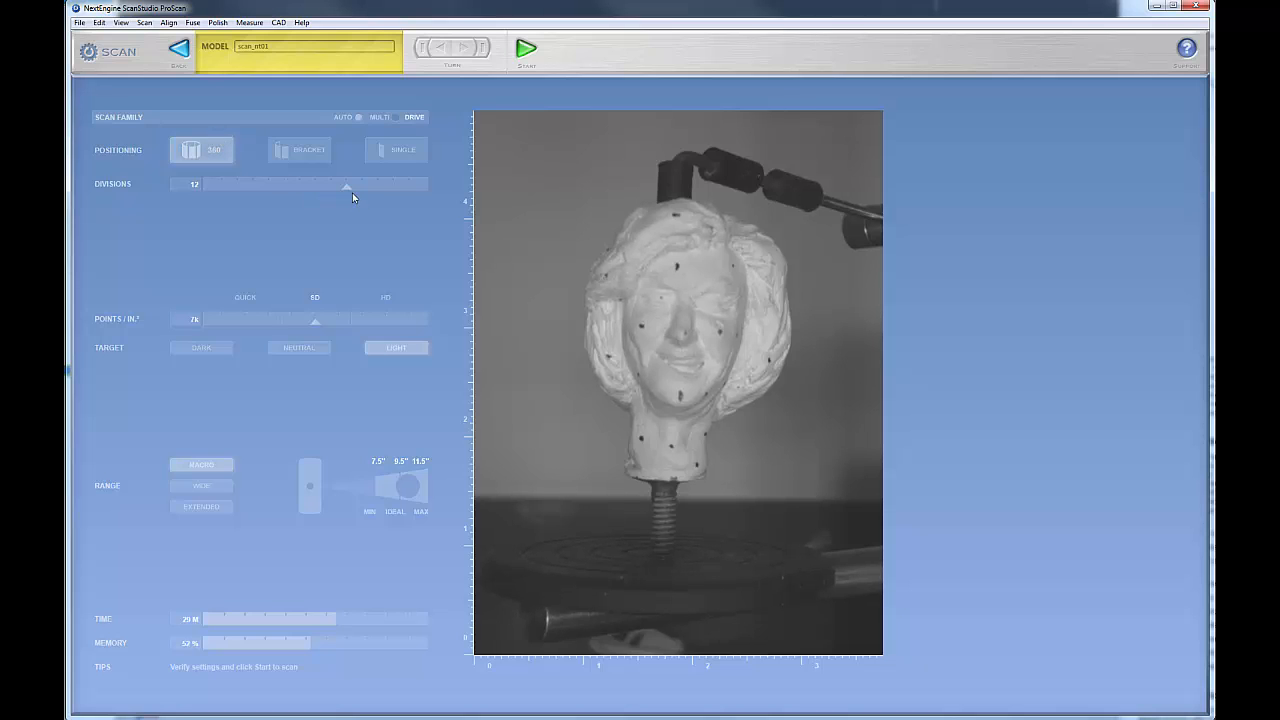
mouse_move(357, 196)
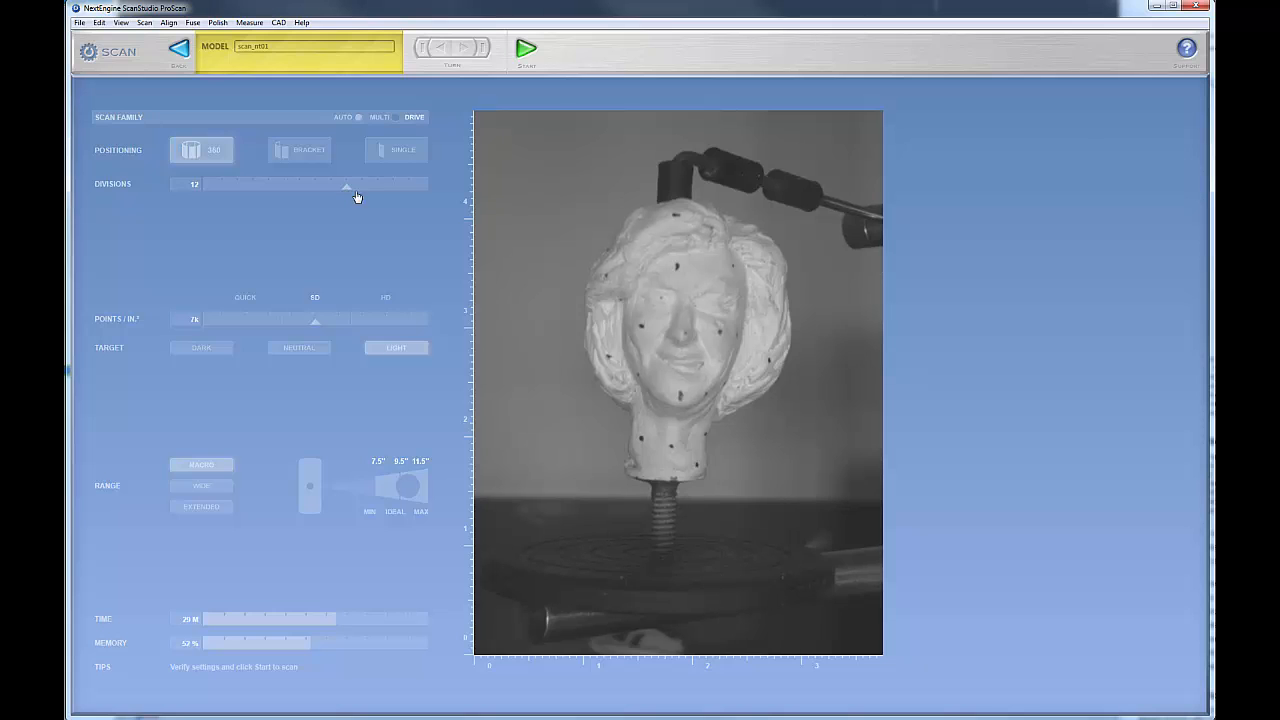
left_click_drag(347, 185, 410, 185)
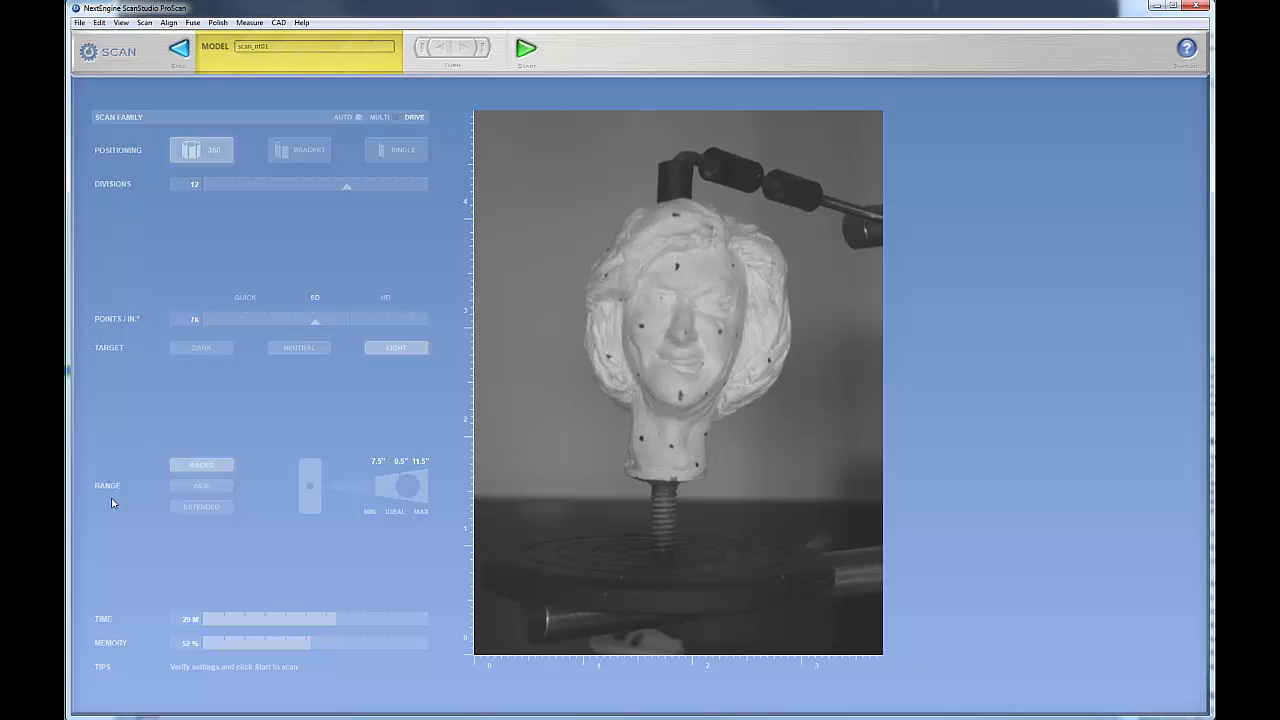
mouse_move(122, 648)
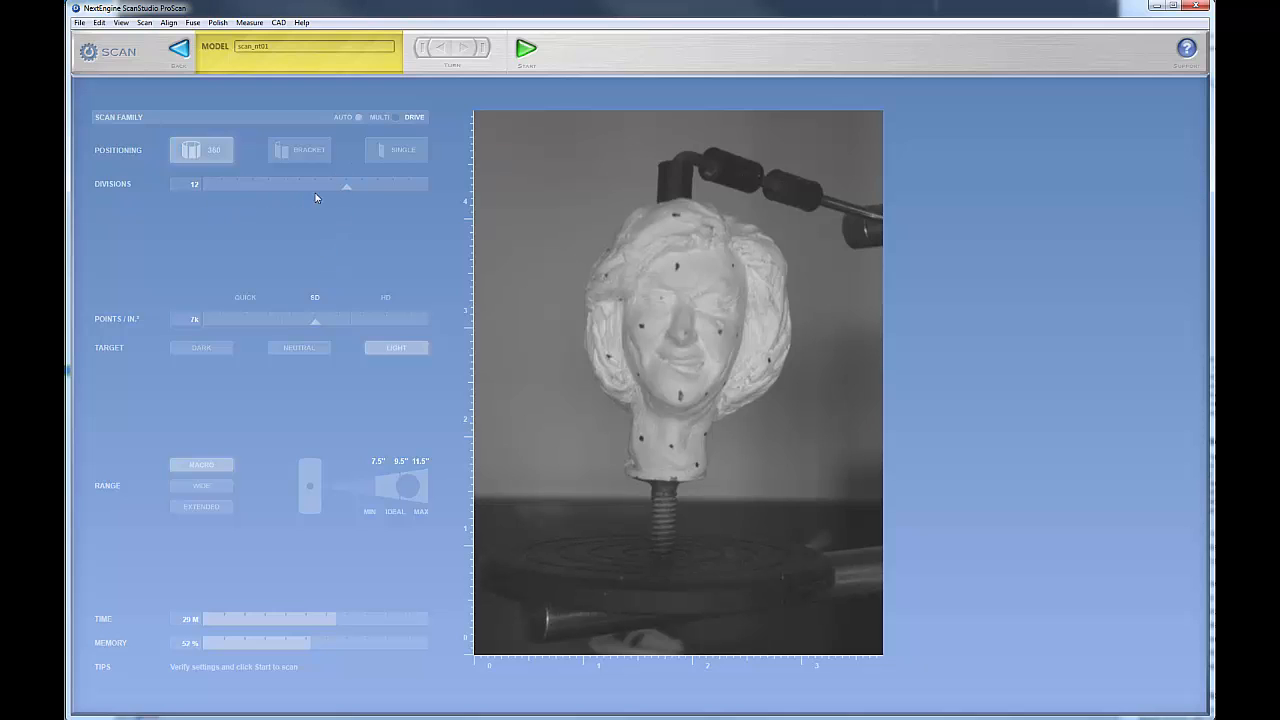
left_click_drag(346, 185, 409, 185)
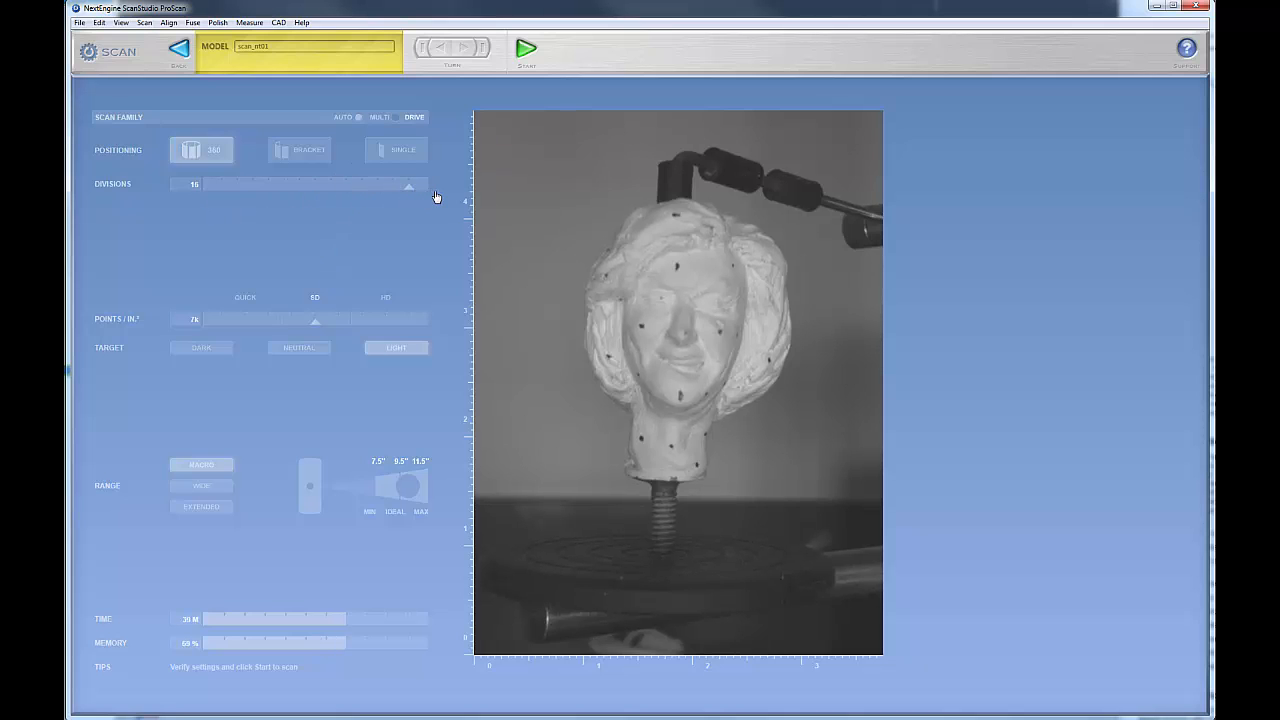
left_click_drag(408, 186, 347, 186)
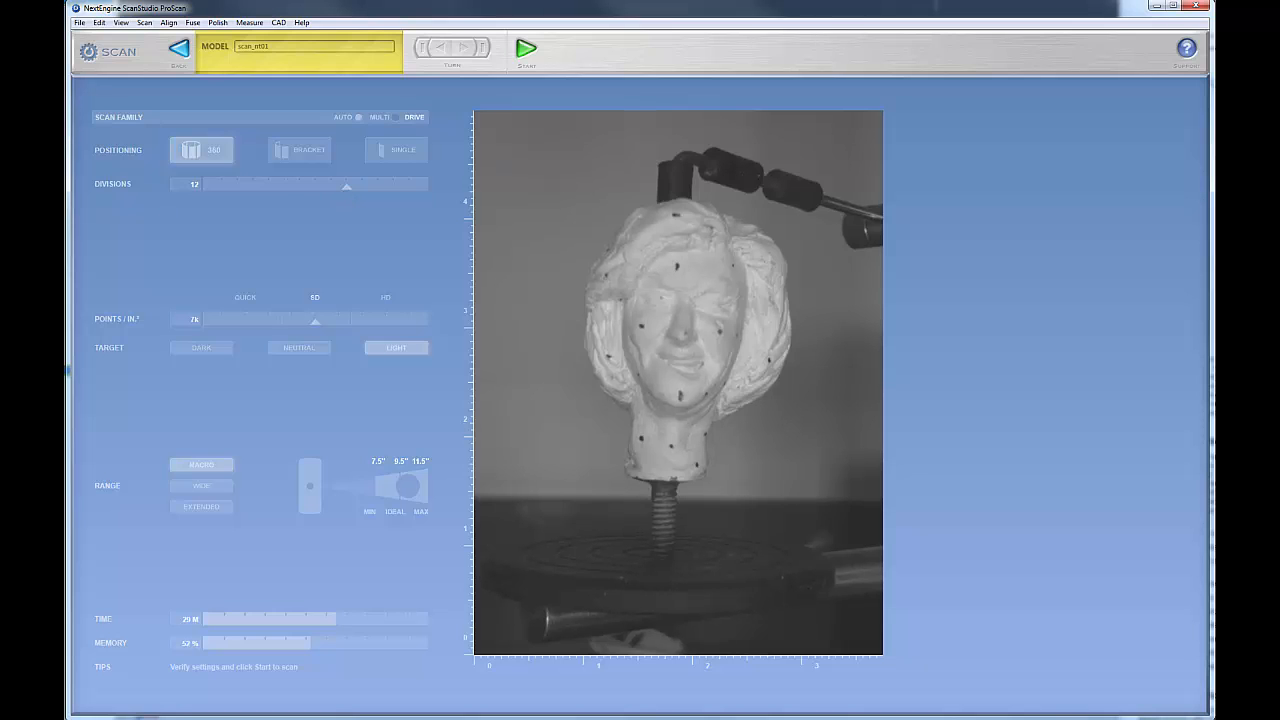
mouse_move(398, 207)
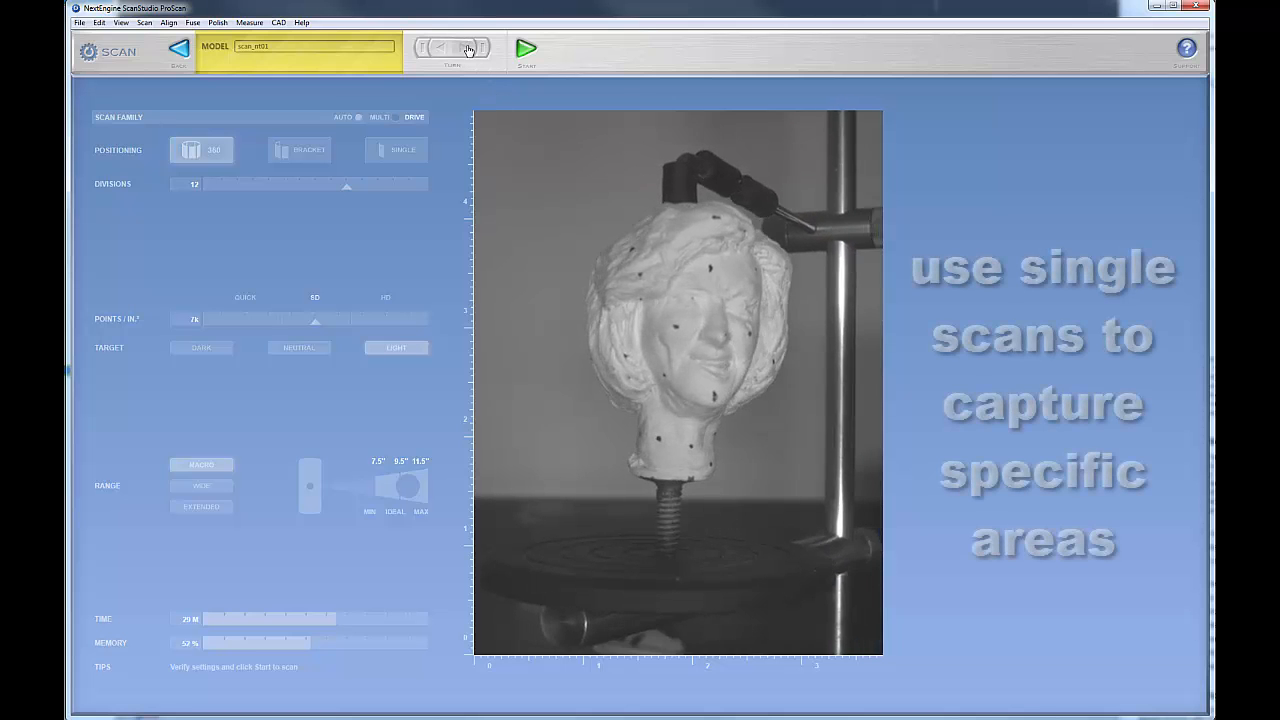
left_click(453, 47)
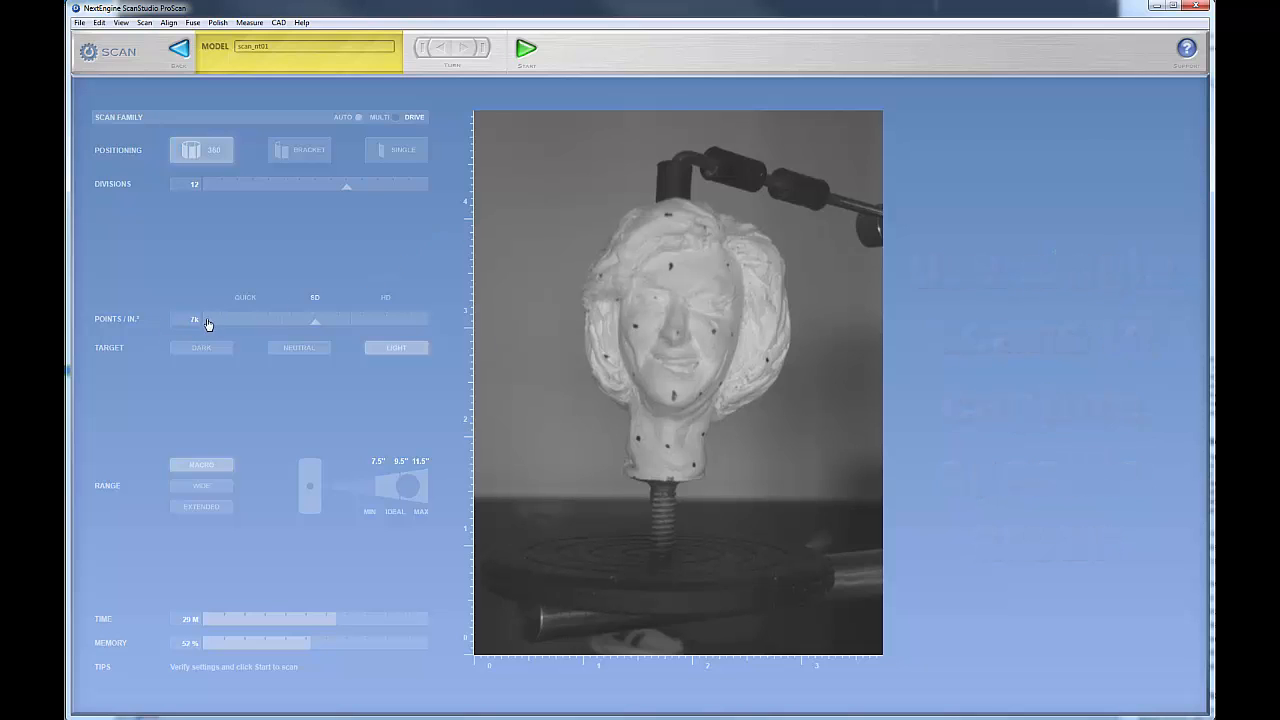
mouse_move(112, 335)
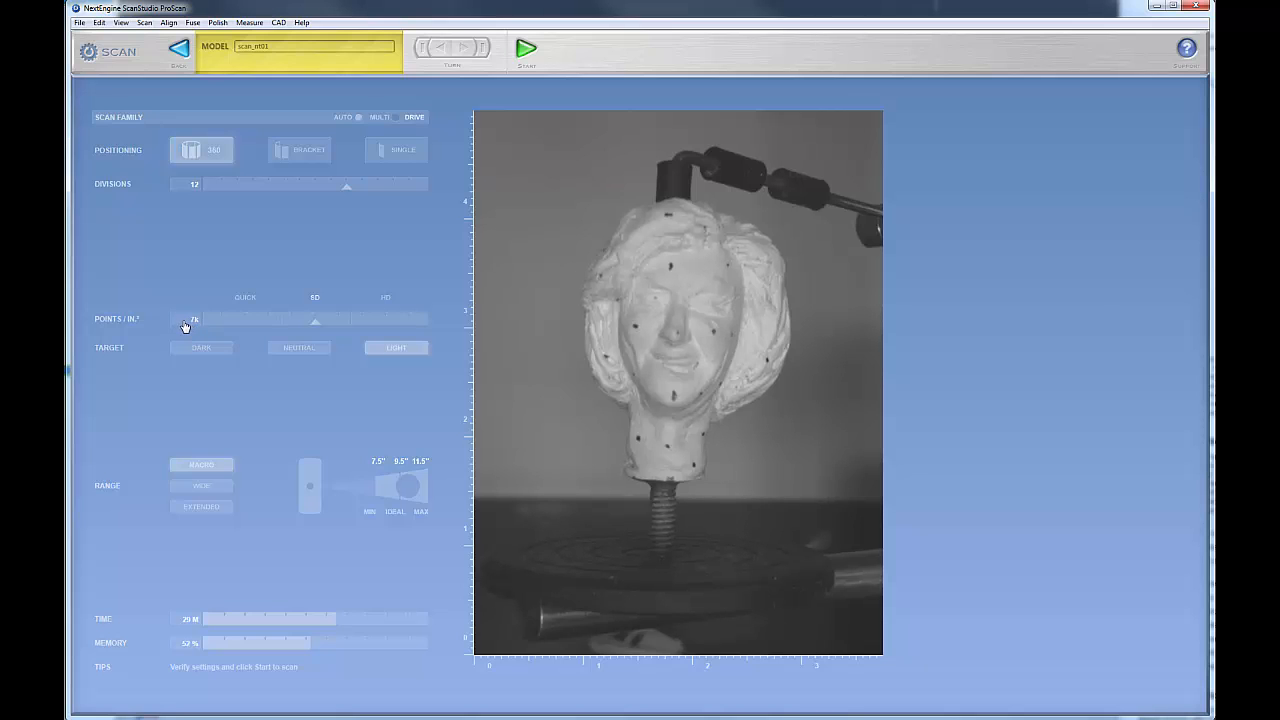
mouse_move(147, 332)
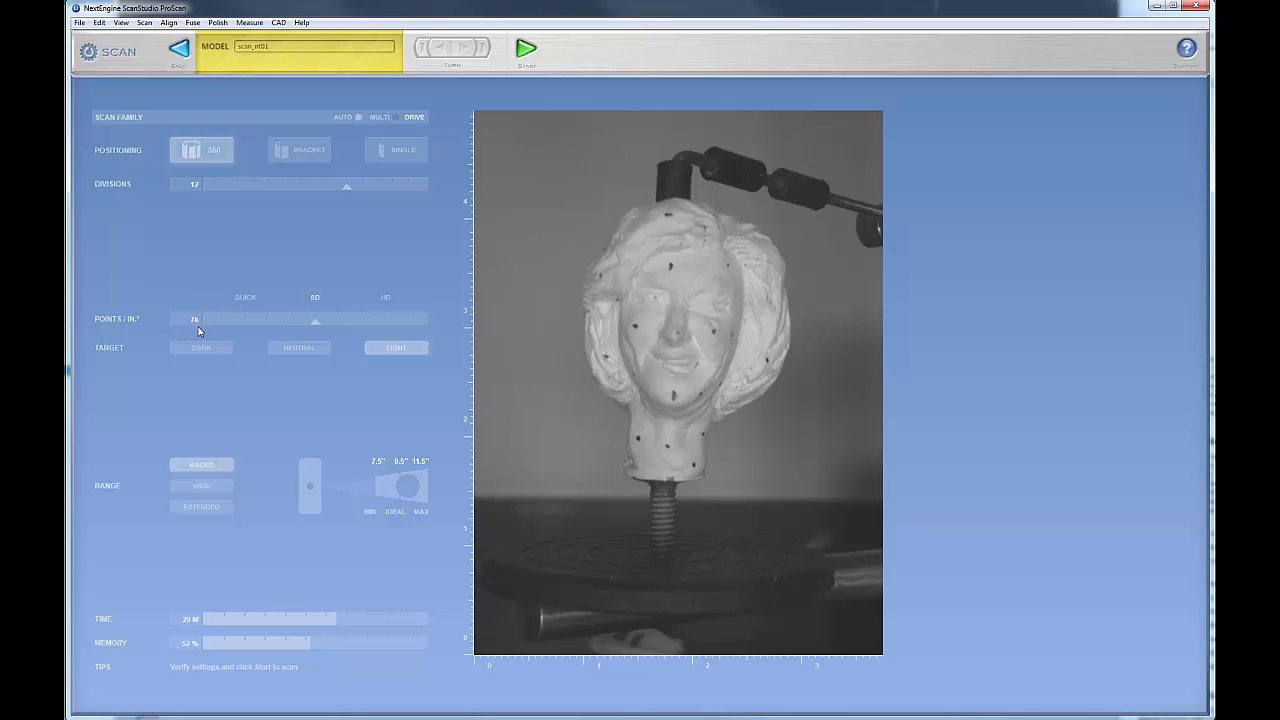
mouse_move(143, 334)
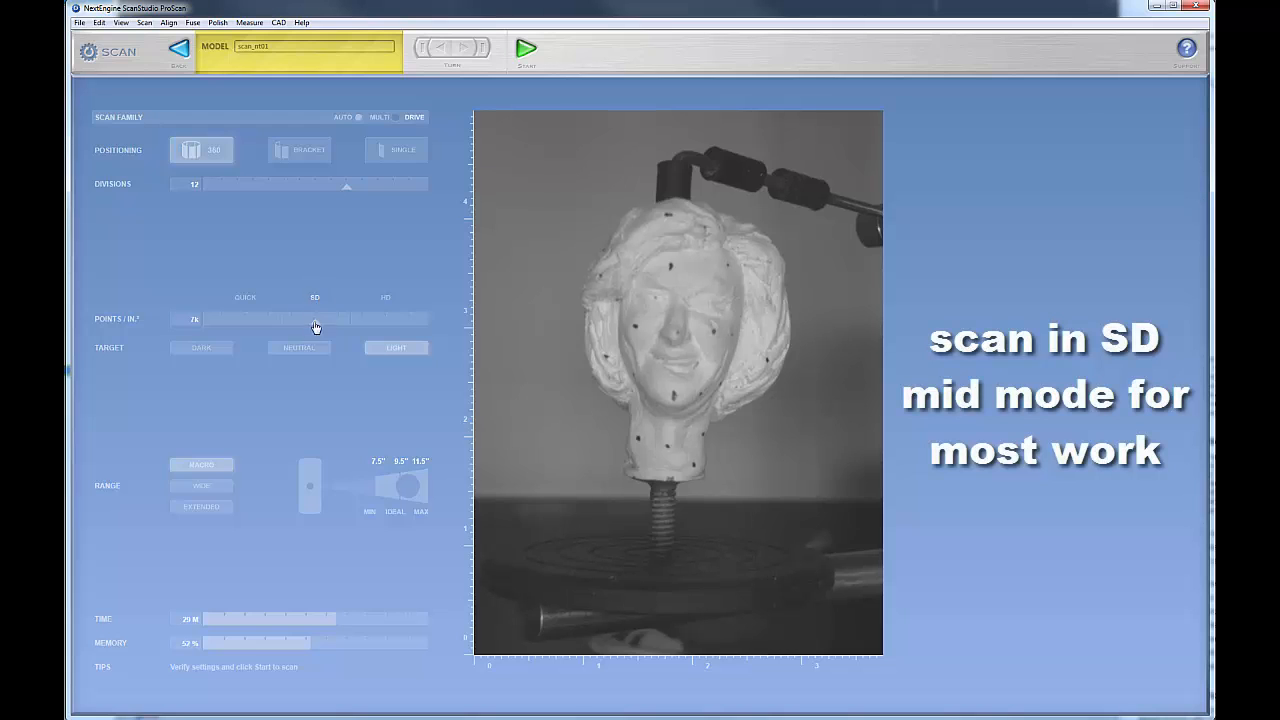
left_click_drag(315, 320, 268, 320)
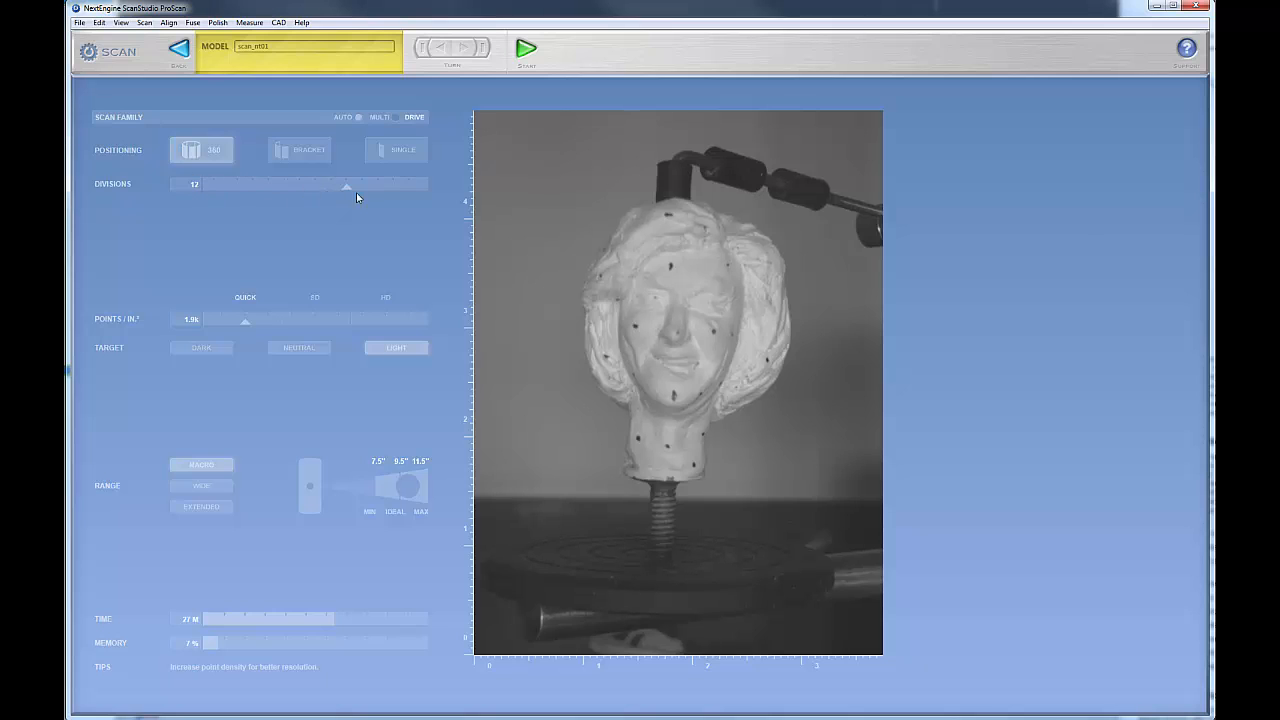
mouse_move(278, 339)
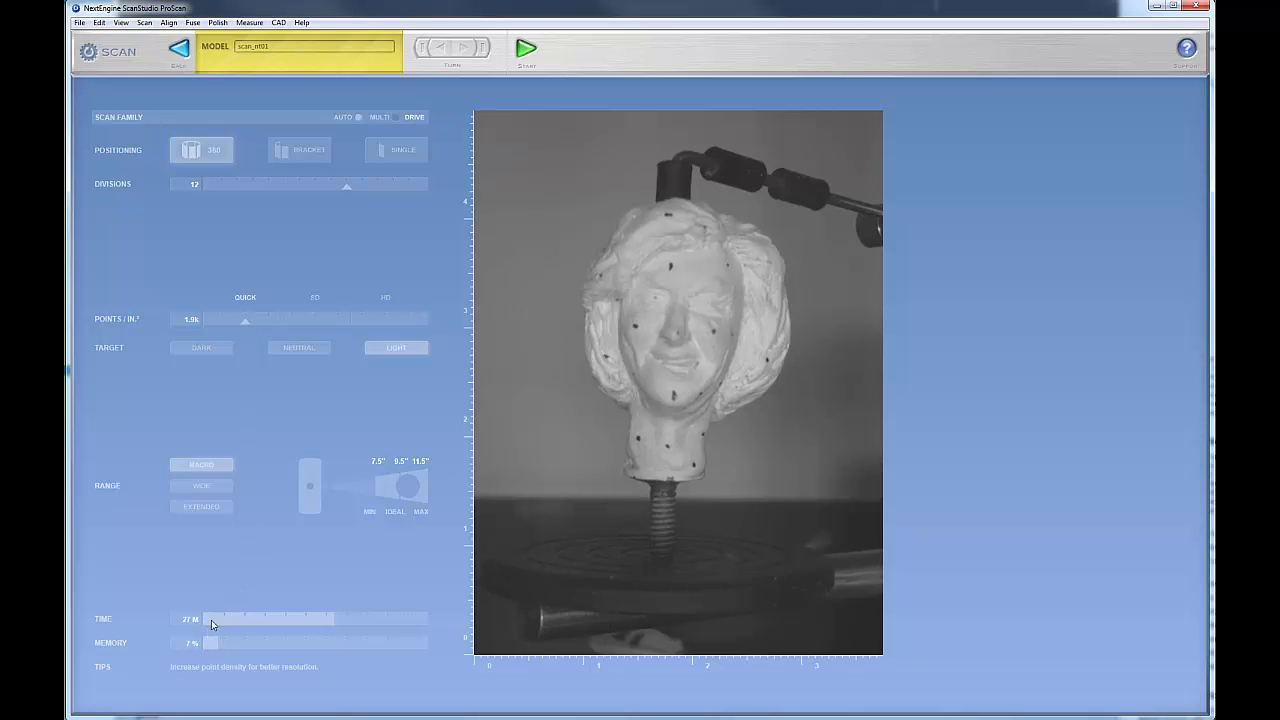
mouse_move(328, 190)
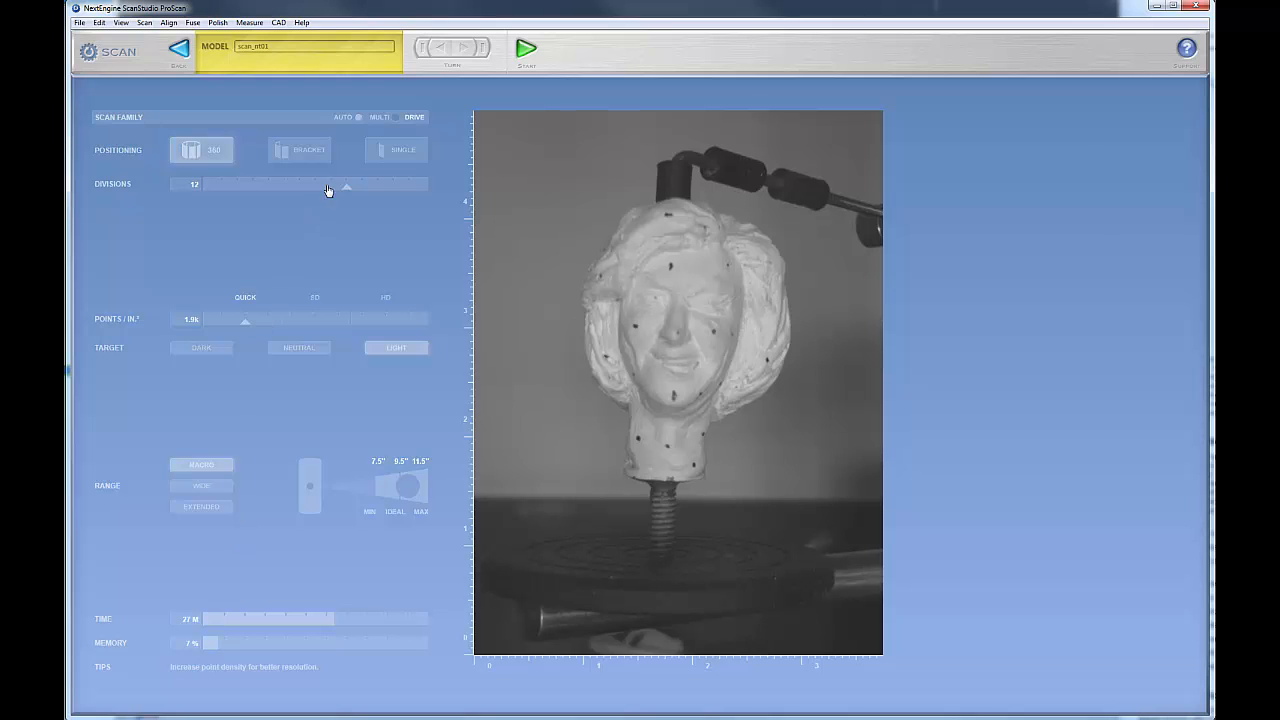
mouse_move(266, 450)
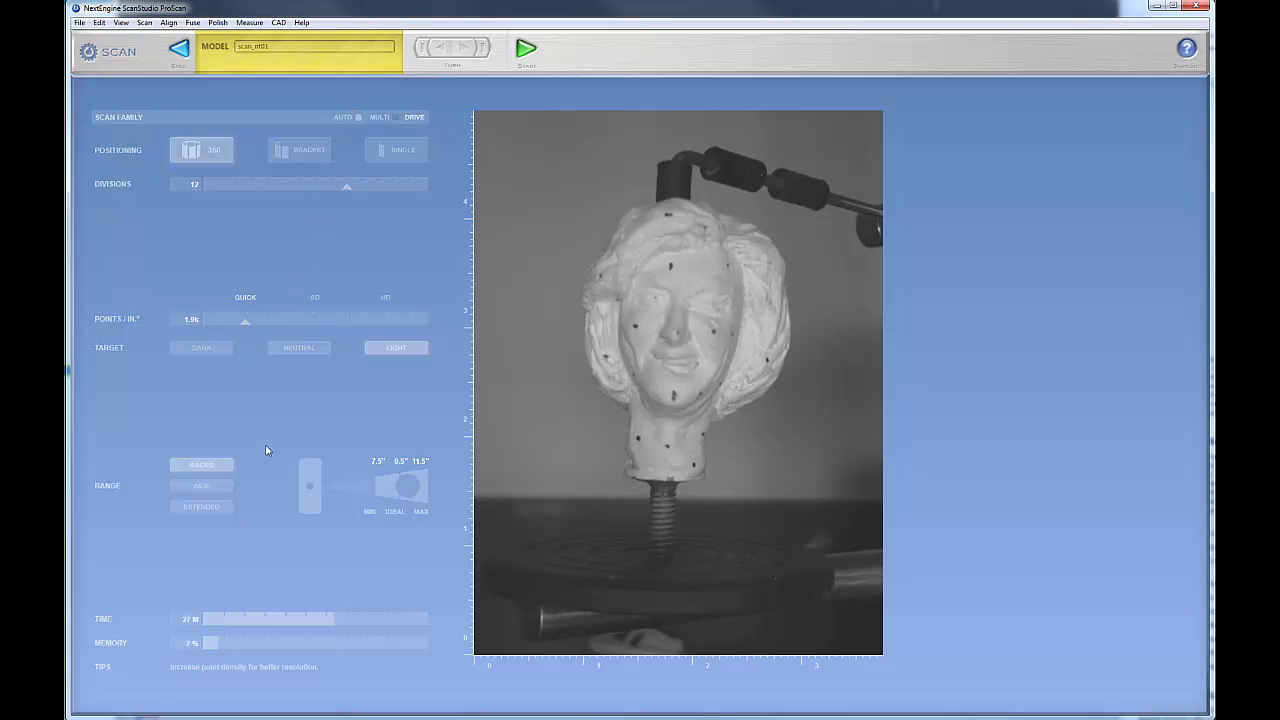
mouse_move(196, 638)
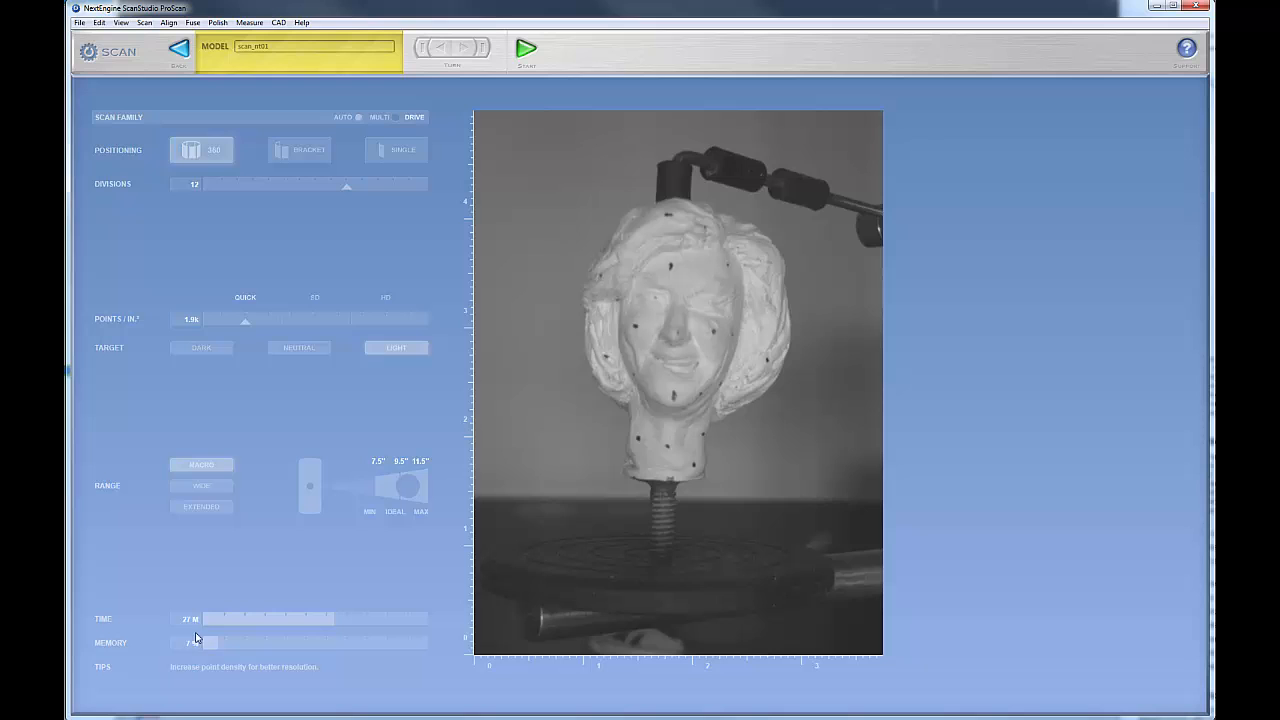
mouse_move(248, 328)
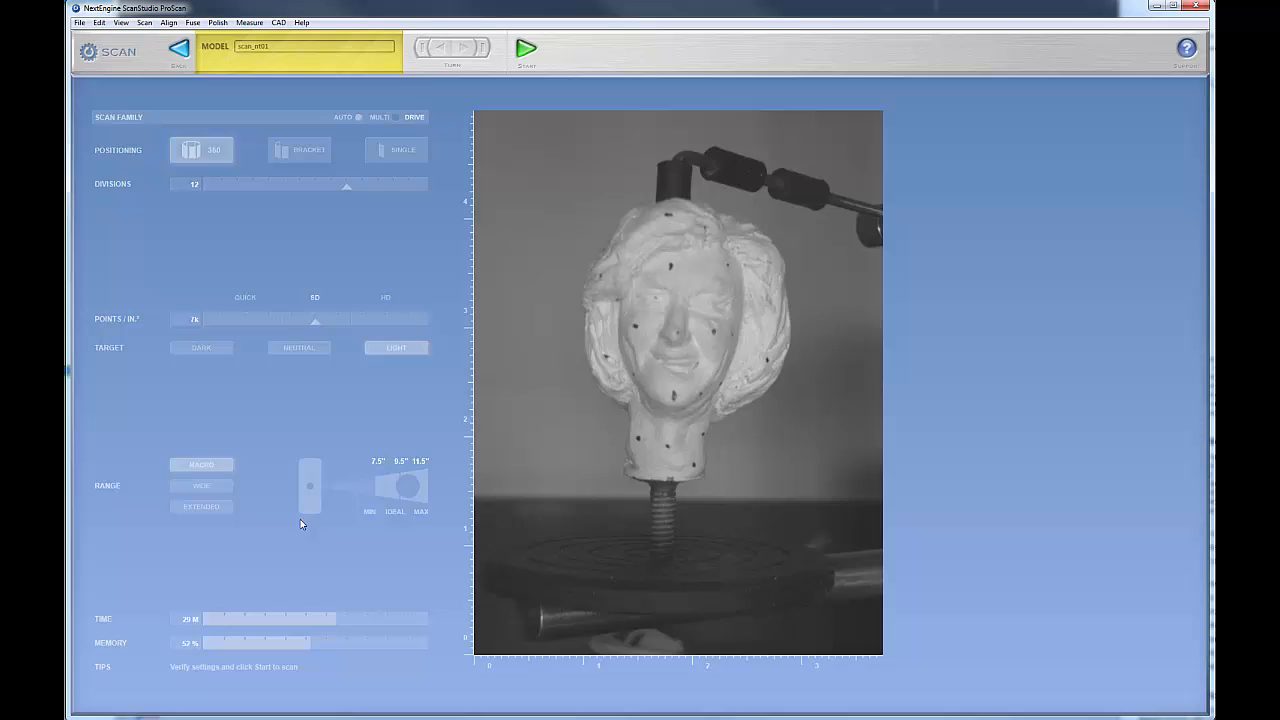
mouse_move(296, 630)
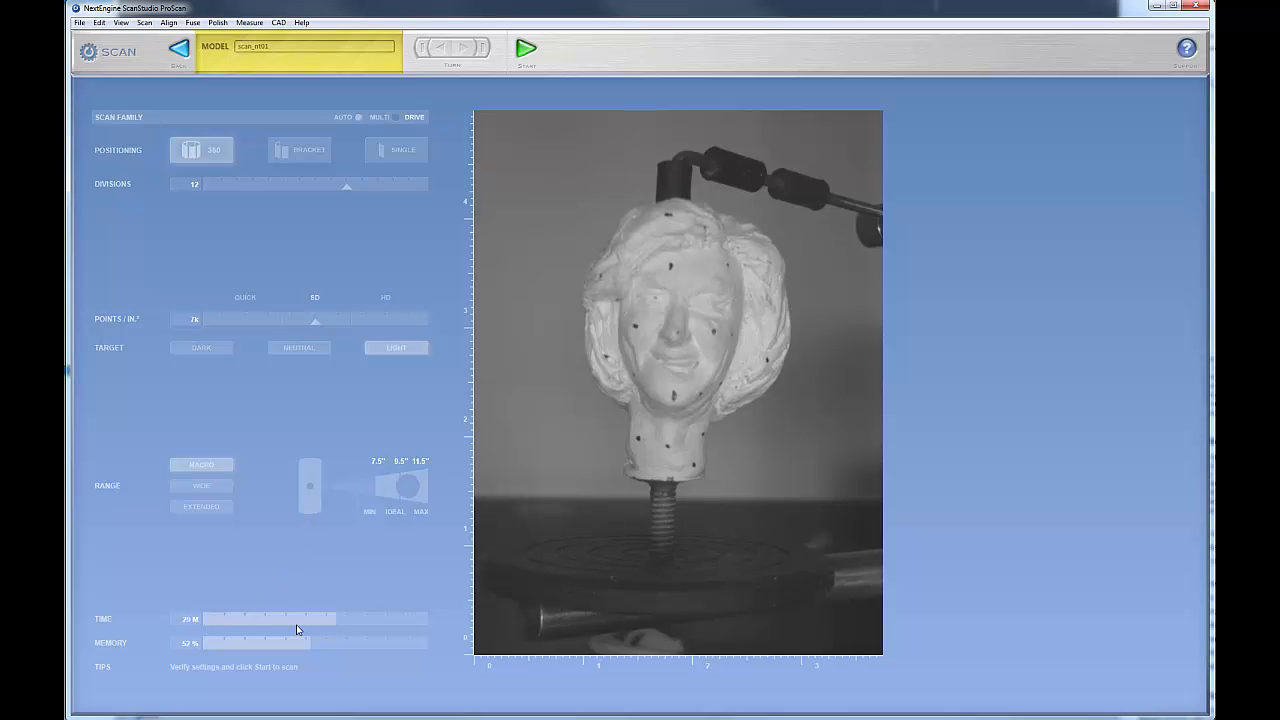
mouse_move(216, 653)
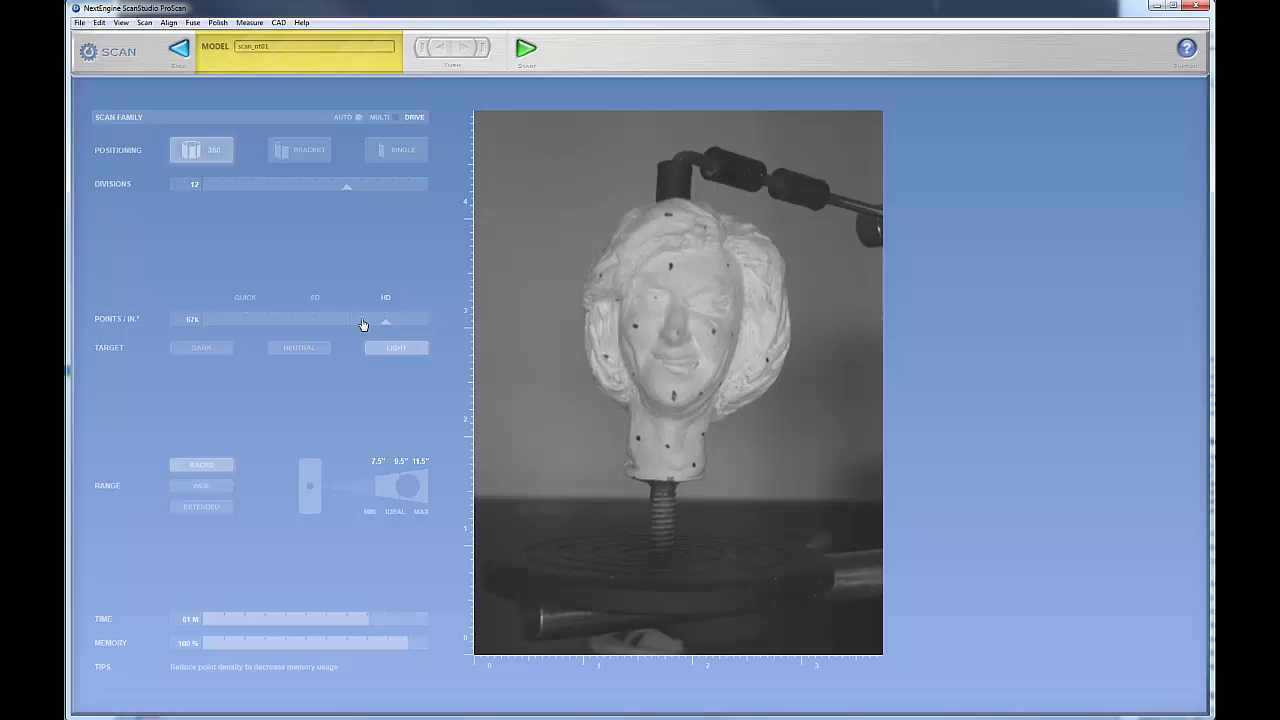
left_click_drag(385, 319, 367, 319)
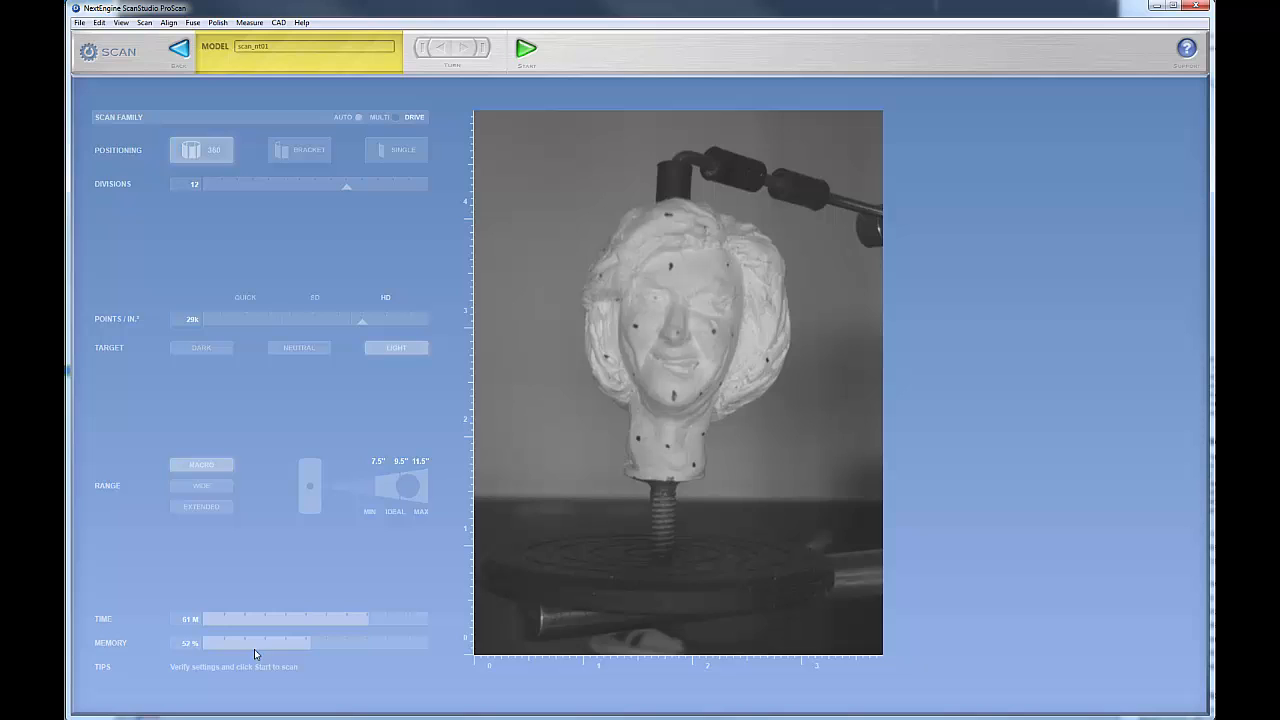
mouse_move(366, 330)
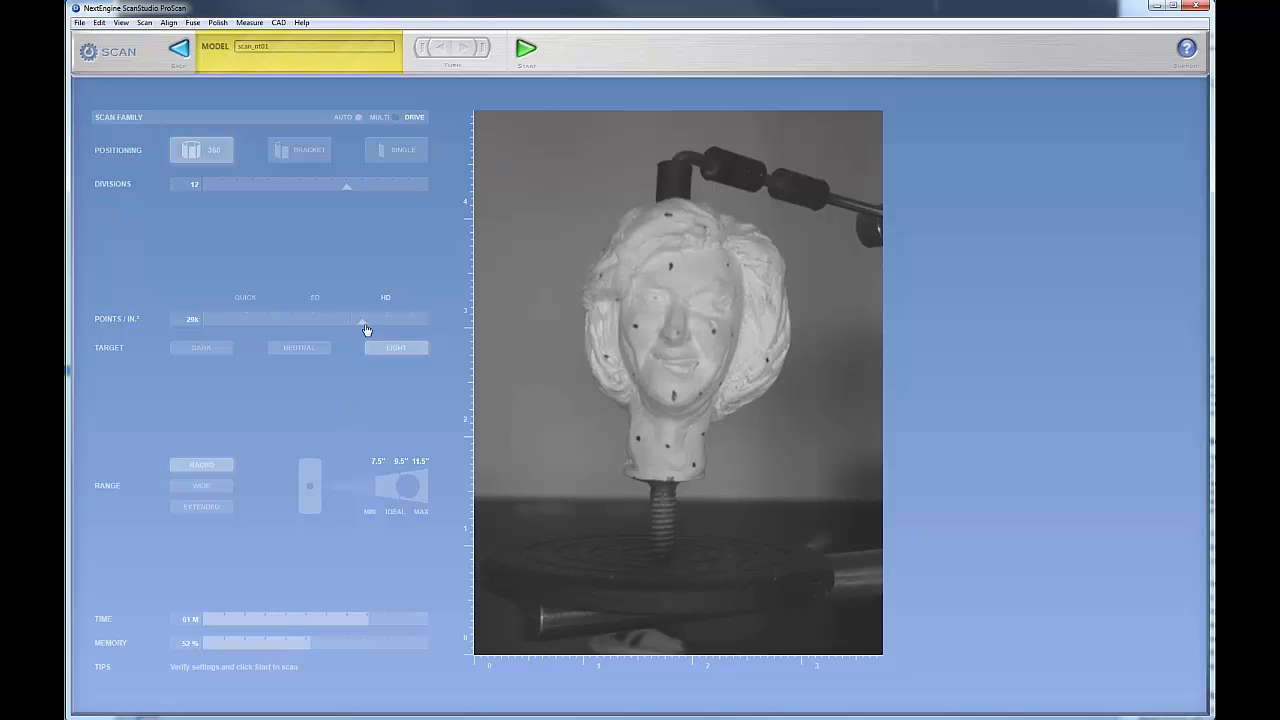
left_click_drag(363, 320, 395, 320)
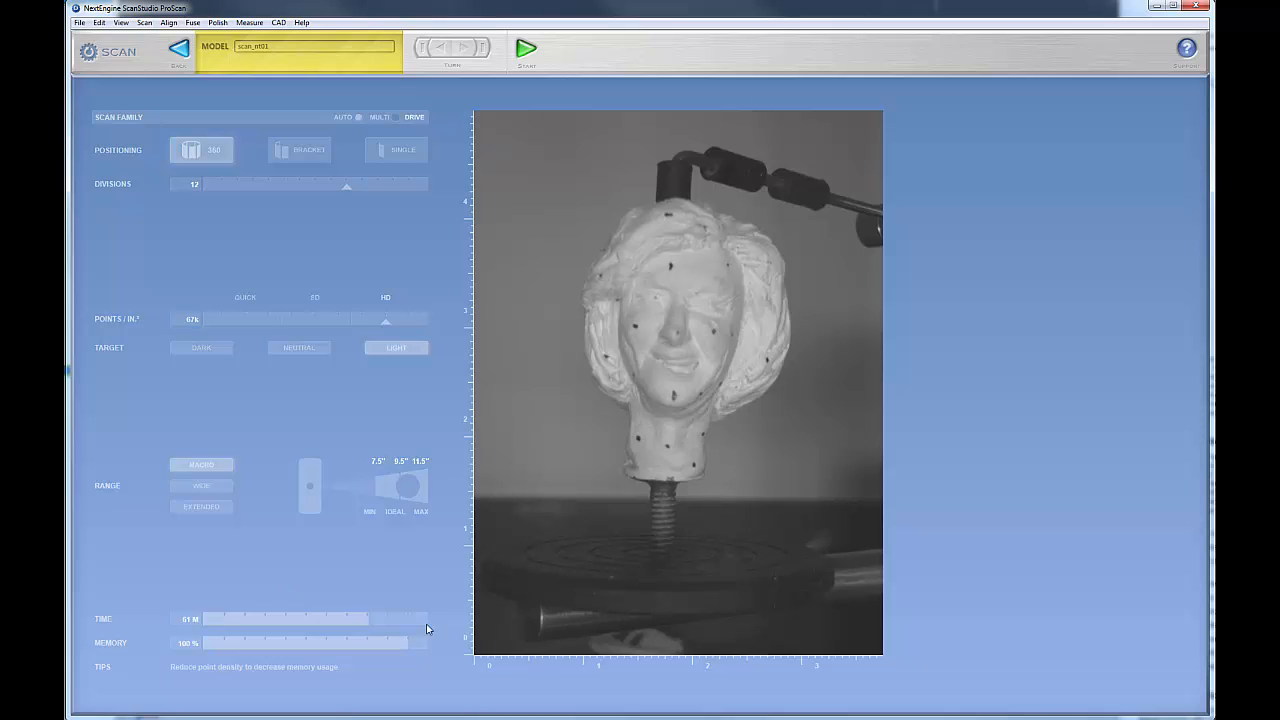
mouse_move(381, 636)
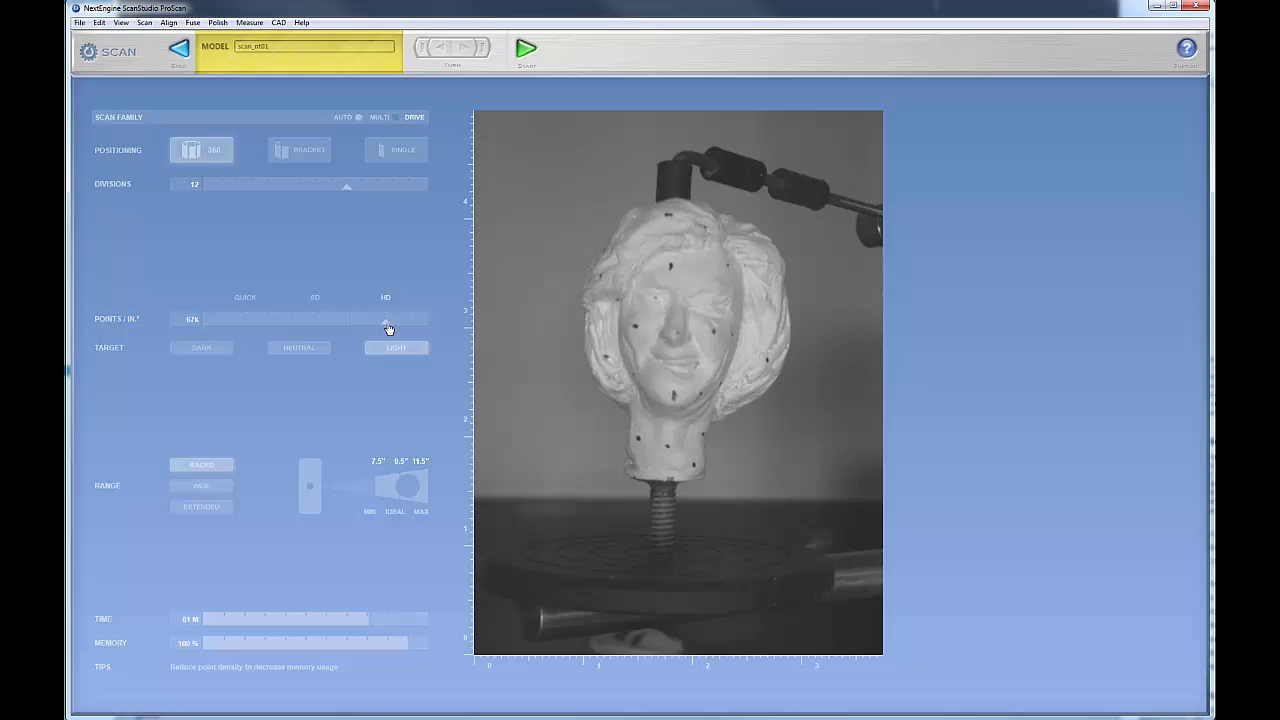
left_click_drag(388, 320, 315, 320)
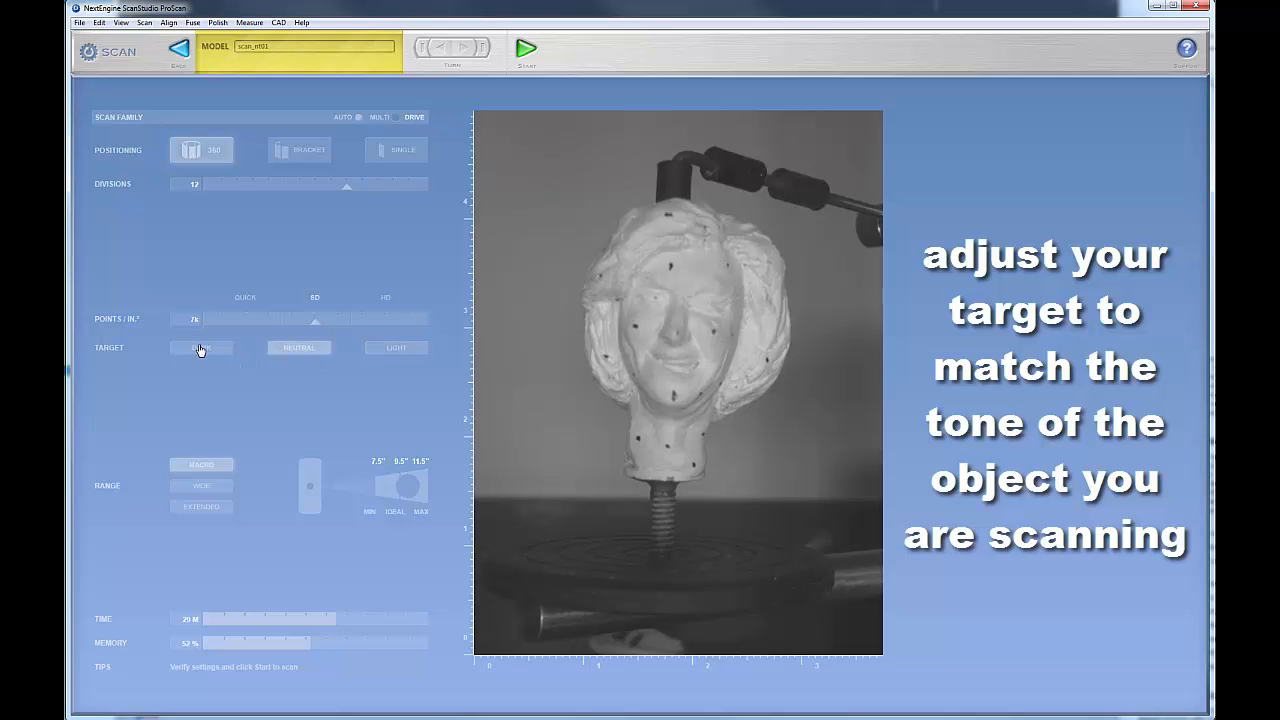
Try the Dark target, then settle on Neutral target tone
left_click(201, 347)
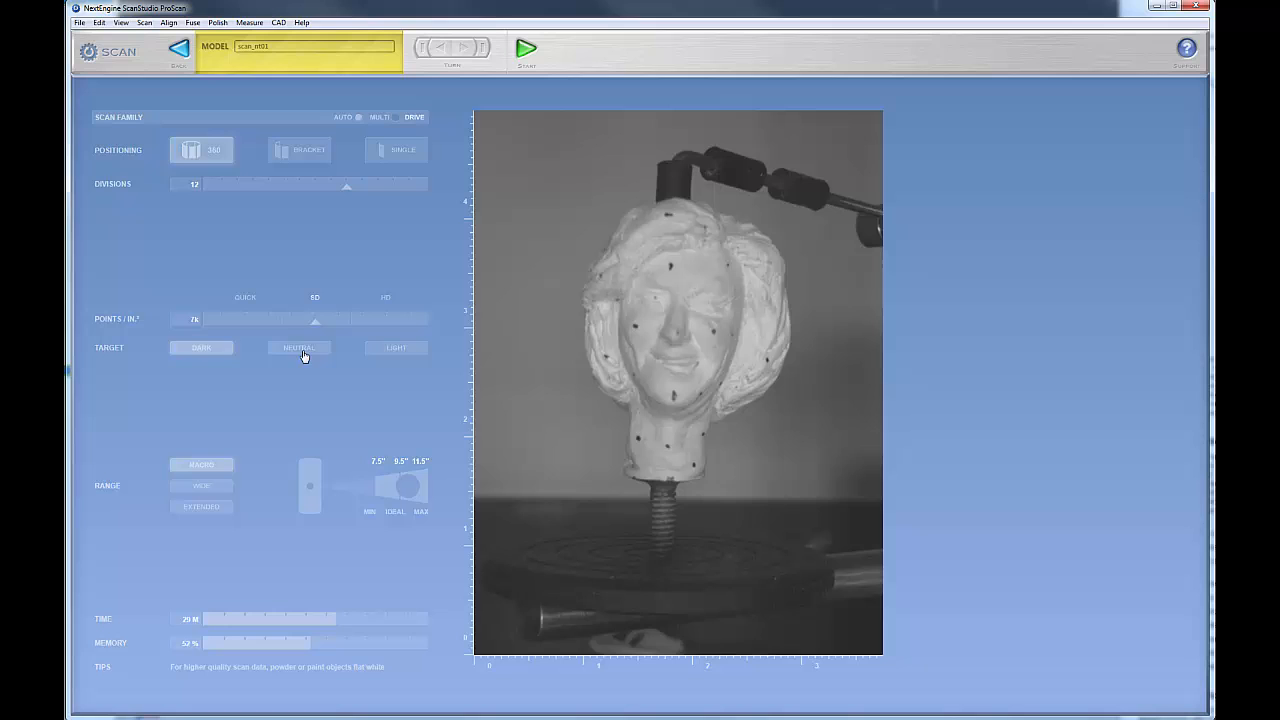
left_click(298, 347)
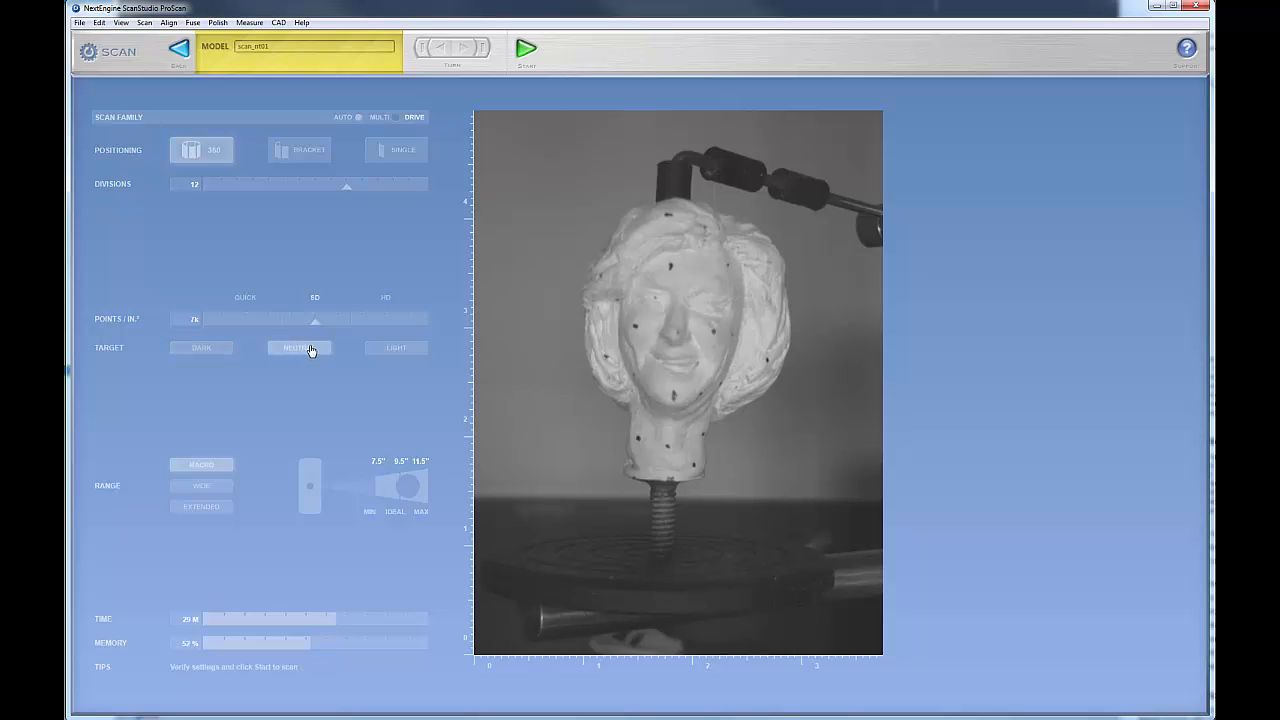
mouse_move(384, 348)
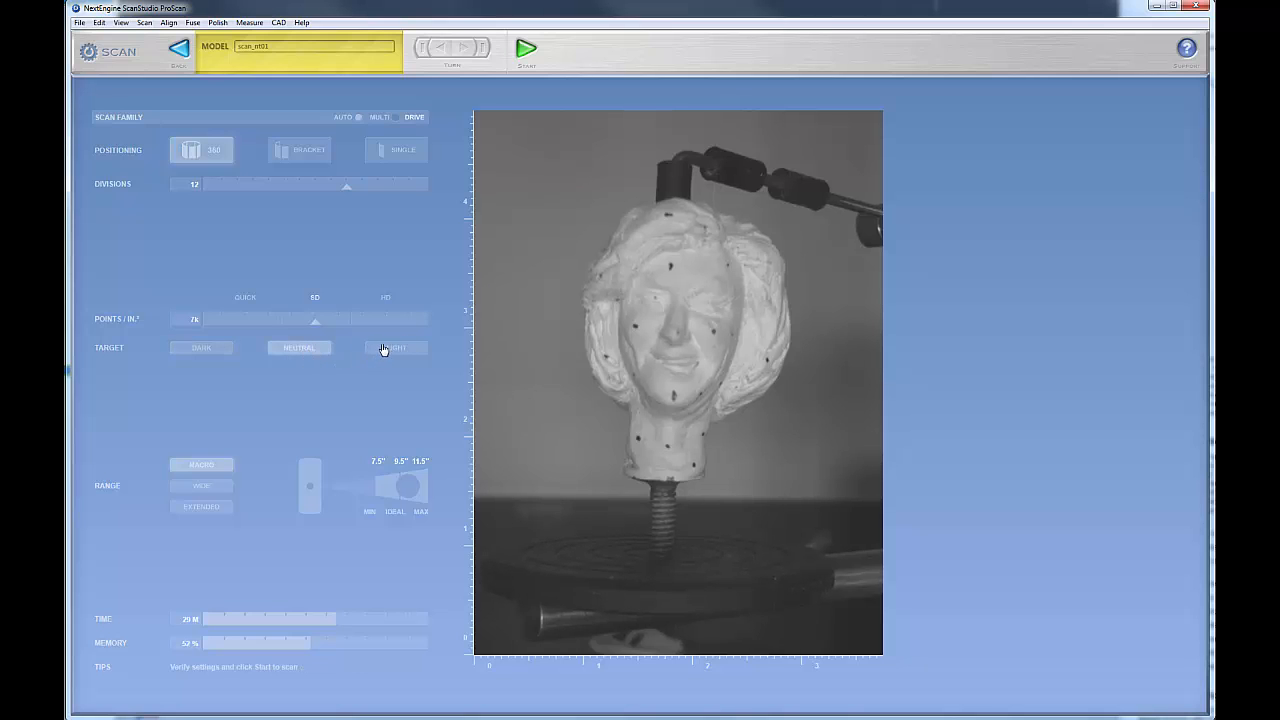
left_click(299, 347)
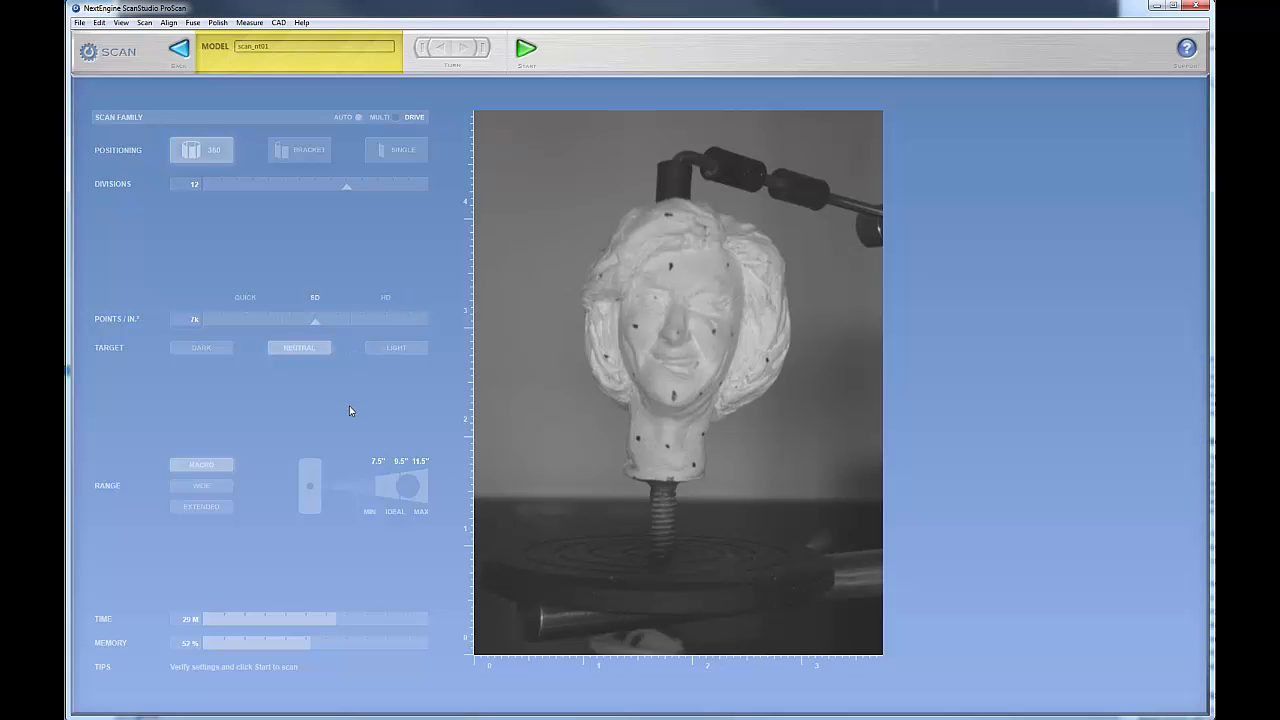
mouse_move(118, 499)
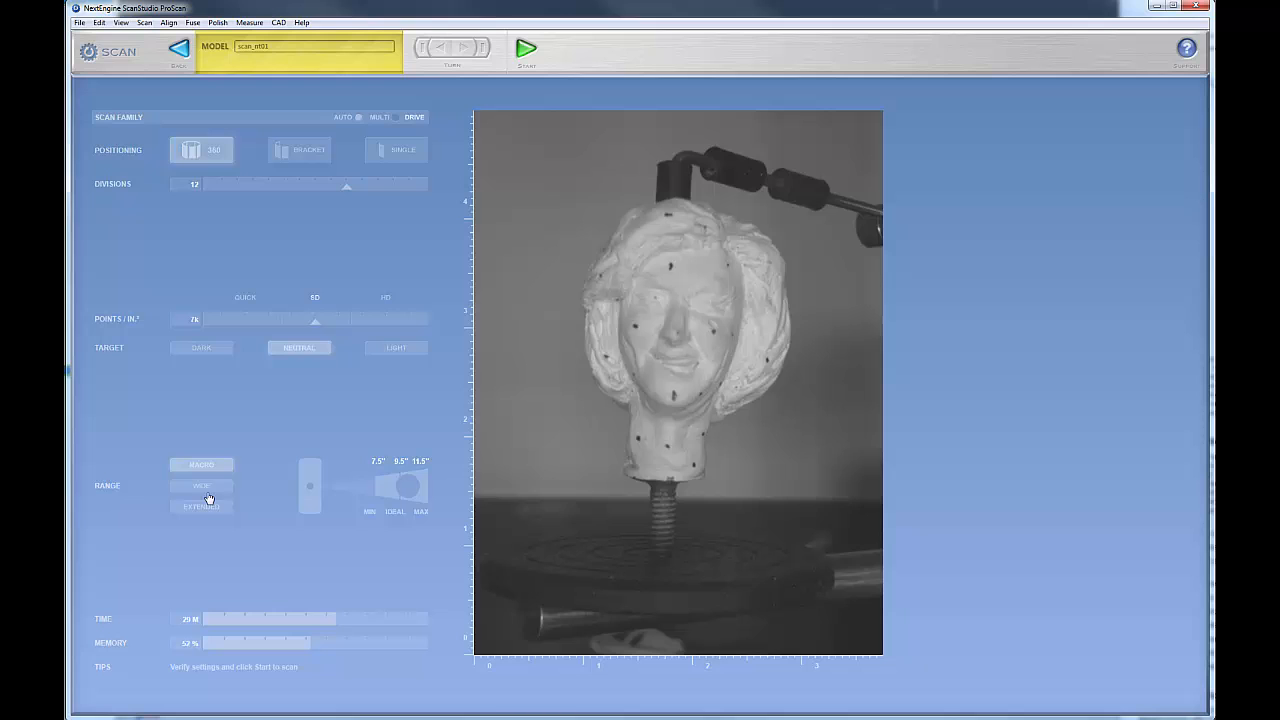
left_click(201, 485)
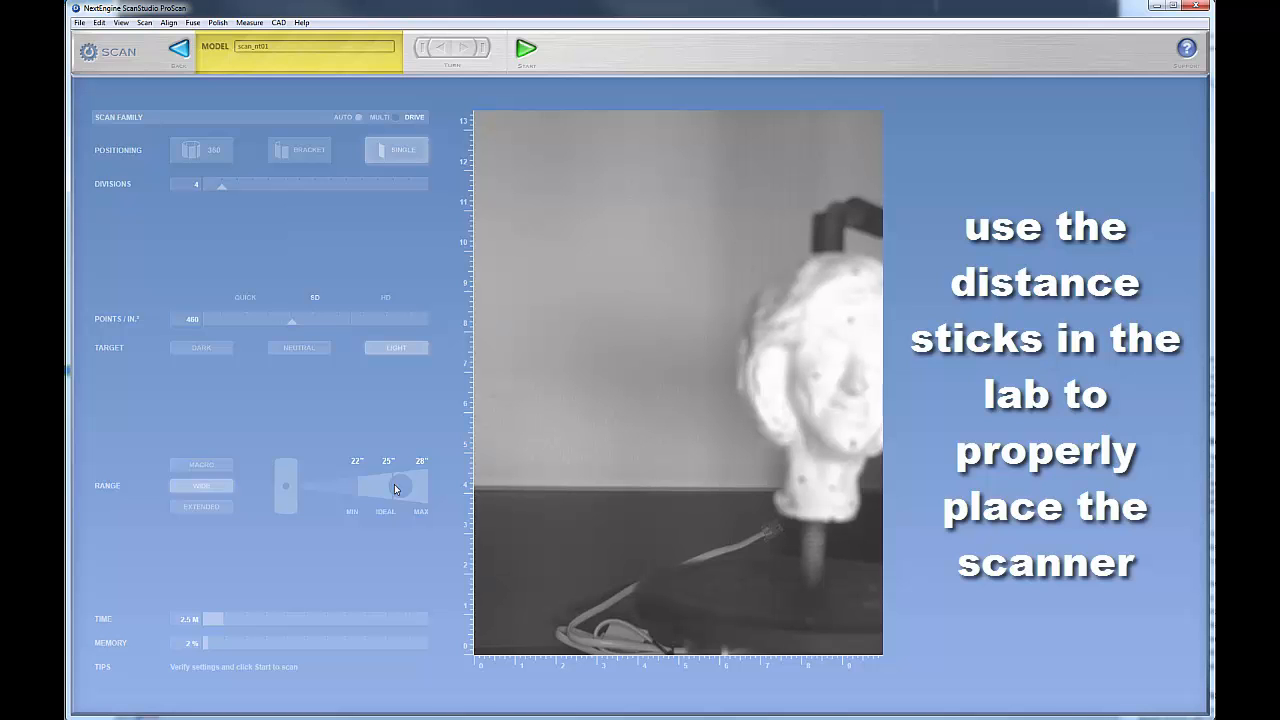
left_click(201, 506)
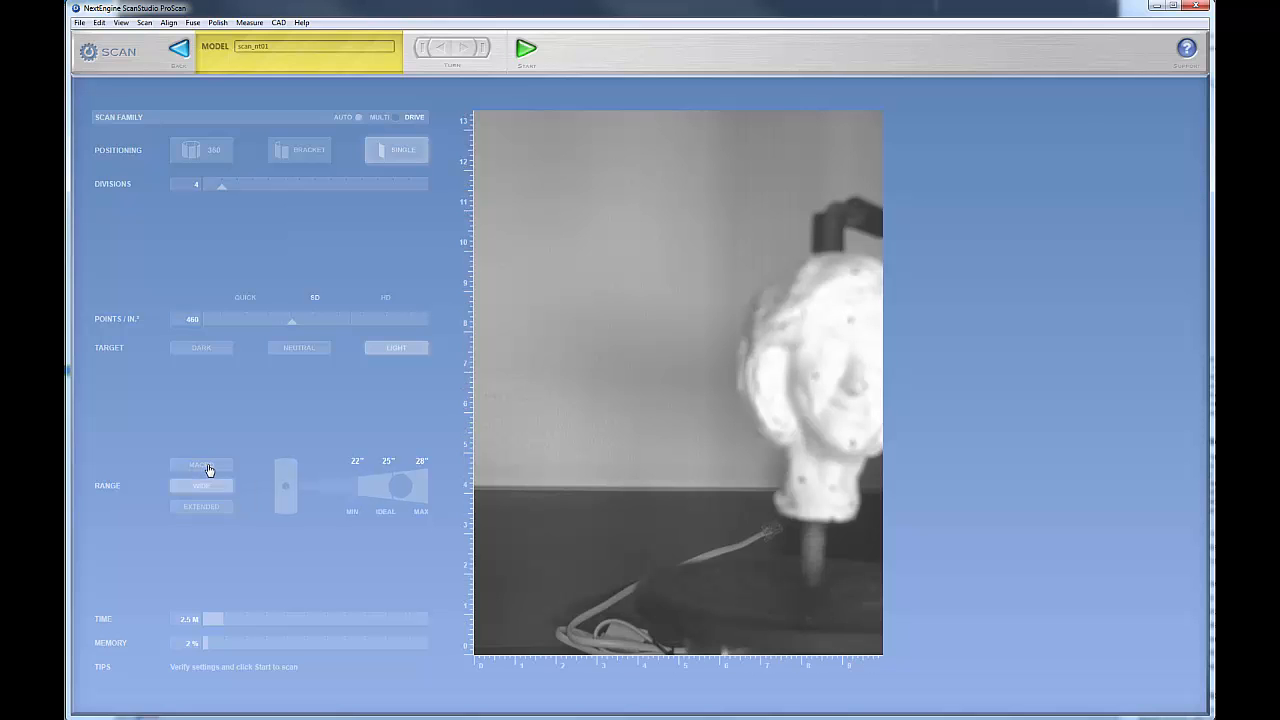
left_click(201, 464)
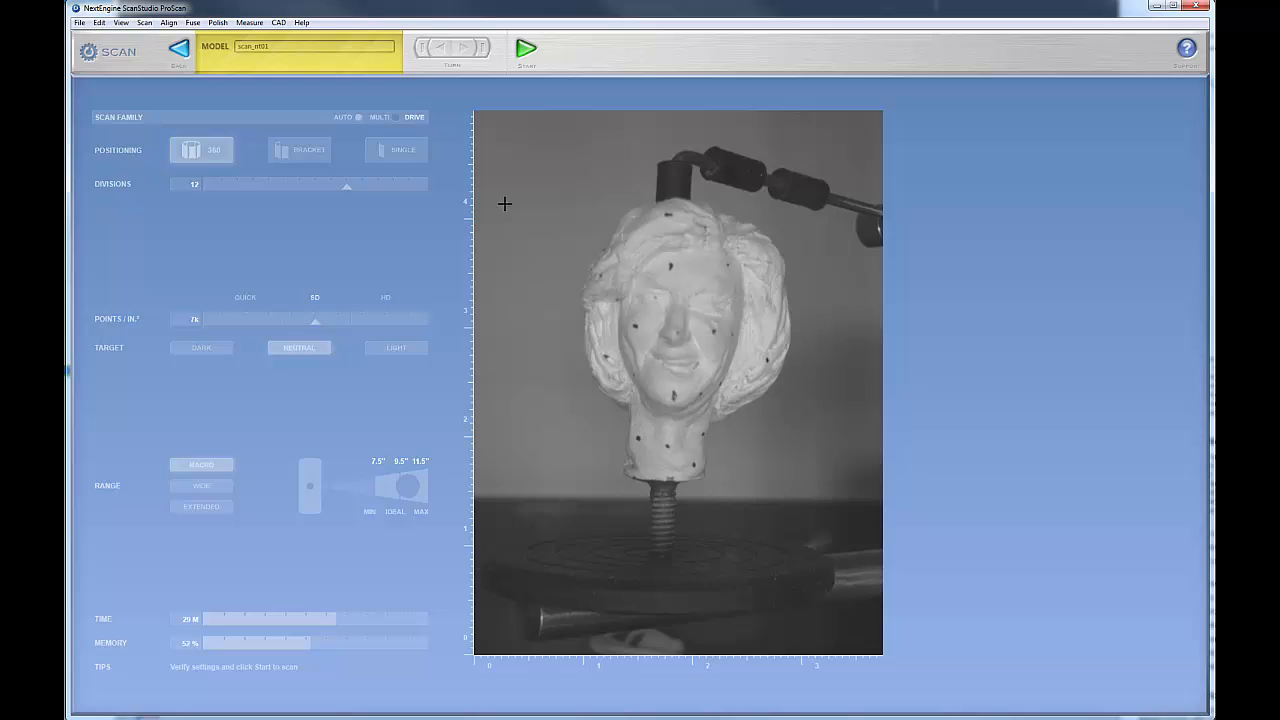
mouse_move(500, 216)
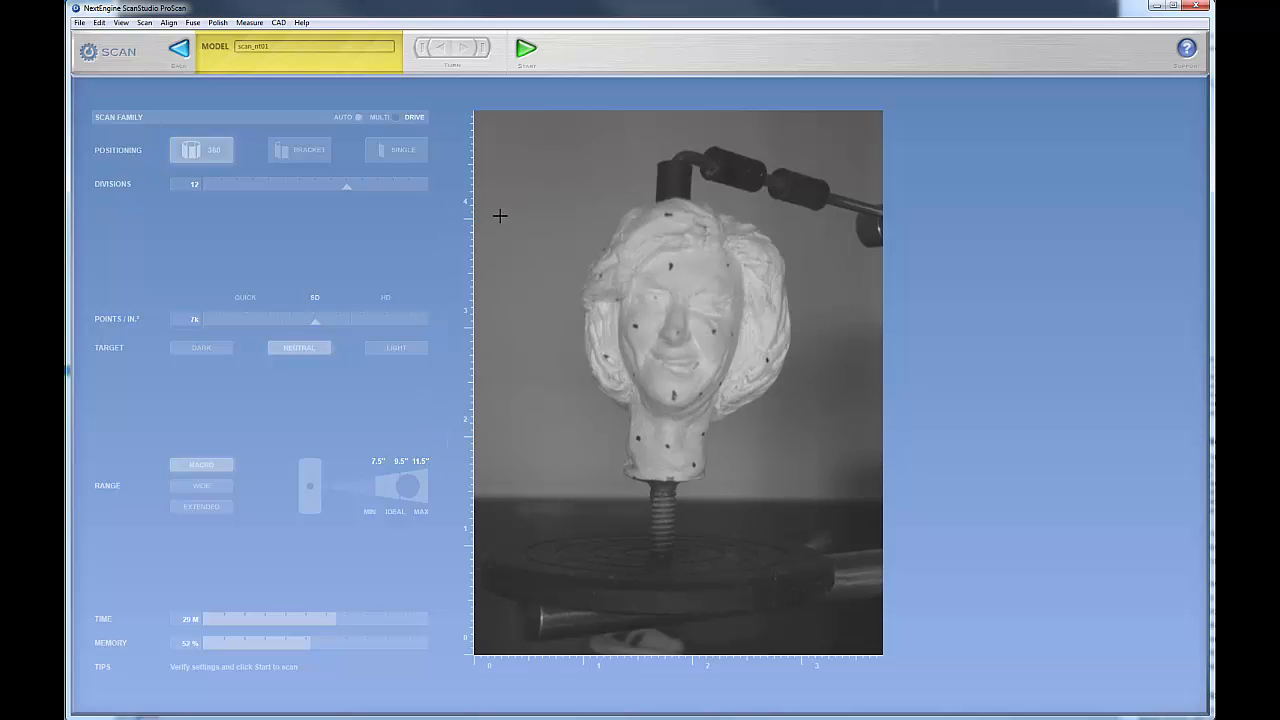
mouse_move(800, 687)
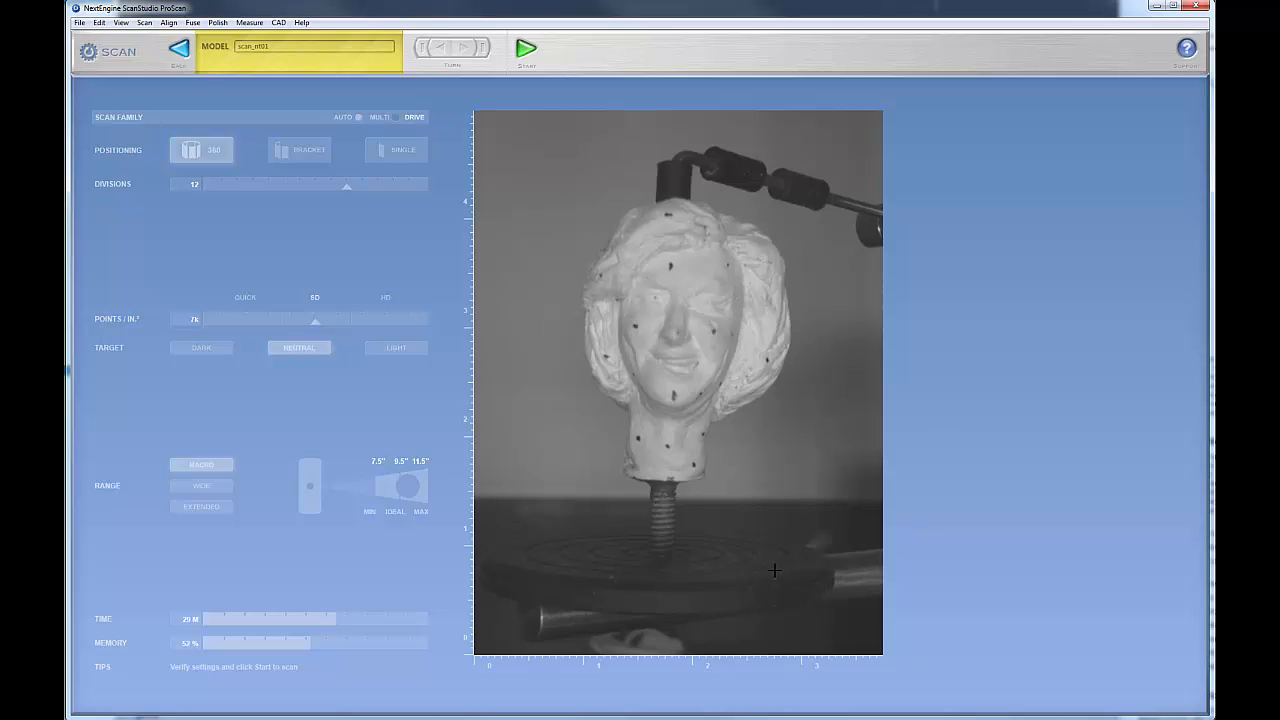
mouse_move(257, 476)
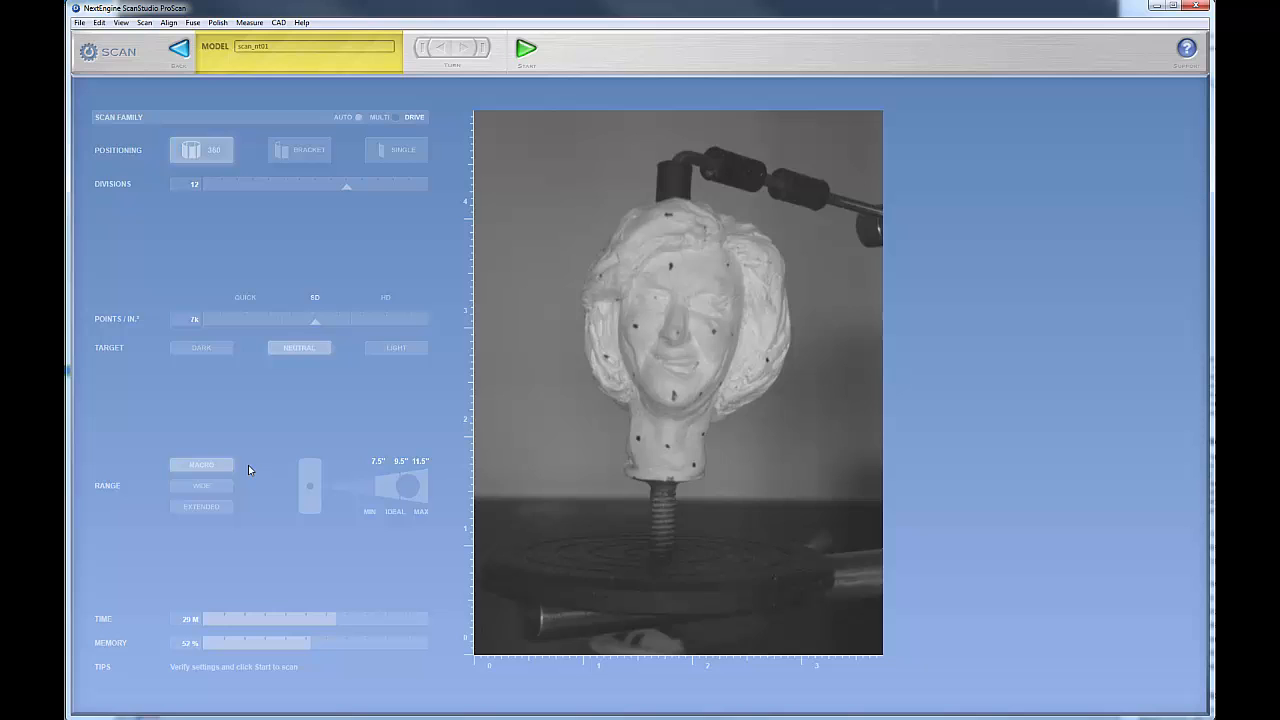
mouse_move(503, 715)
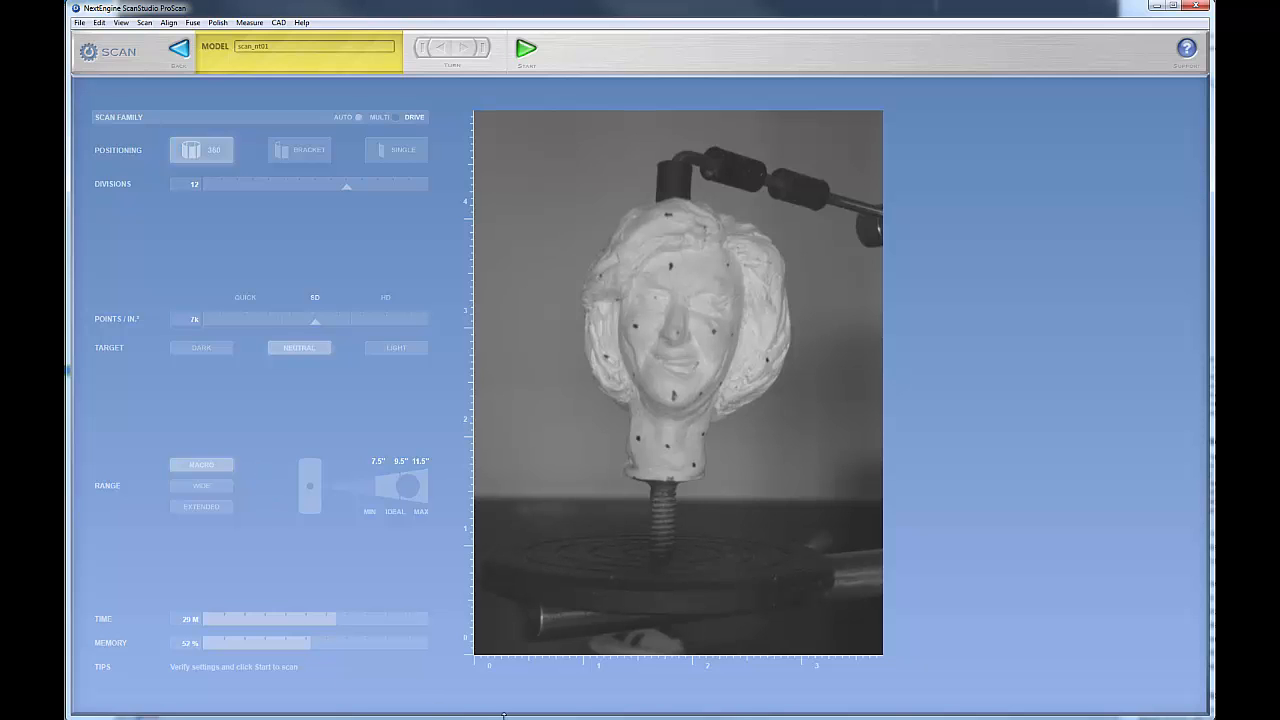
mouse_move(1118, 607)
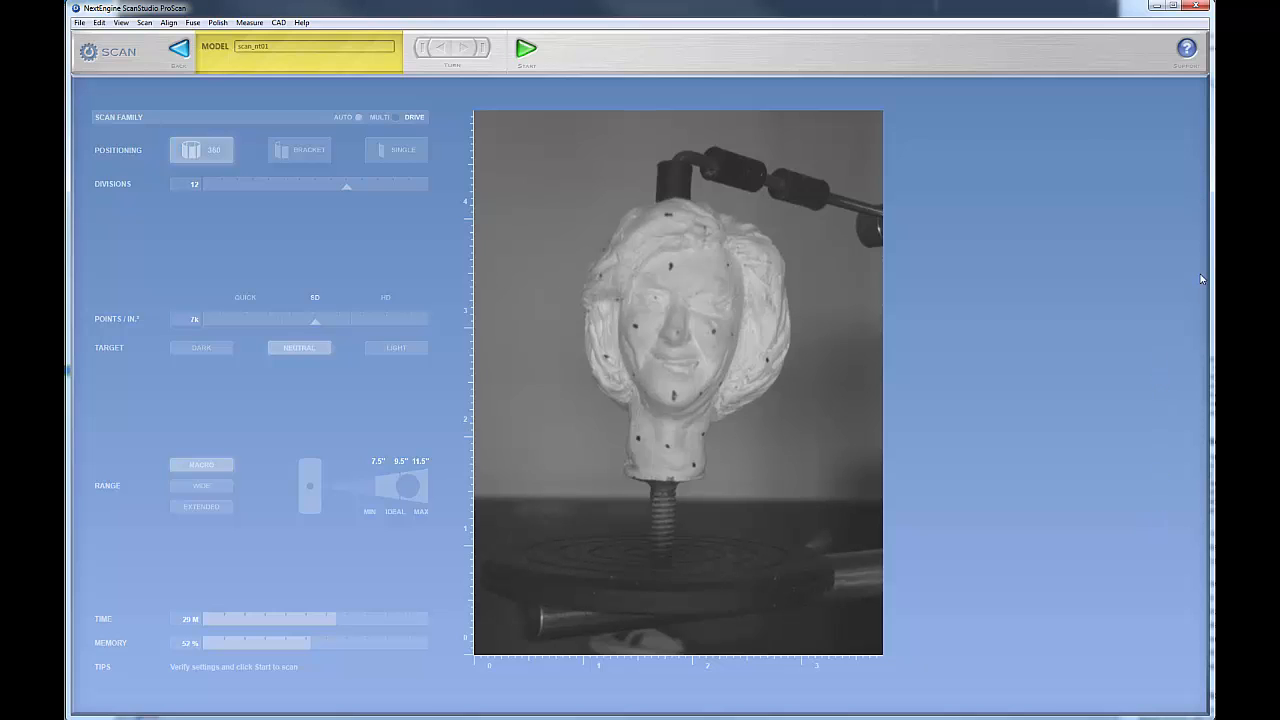
mouse_move(1157, 199)
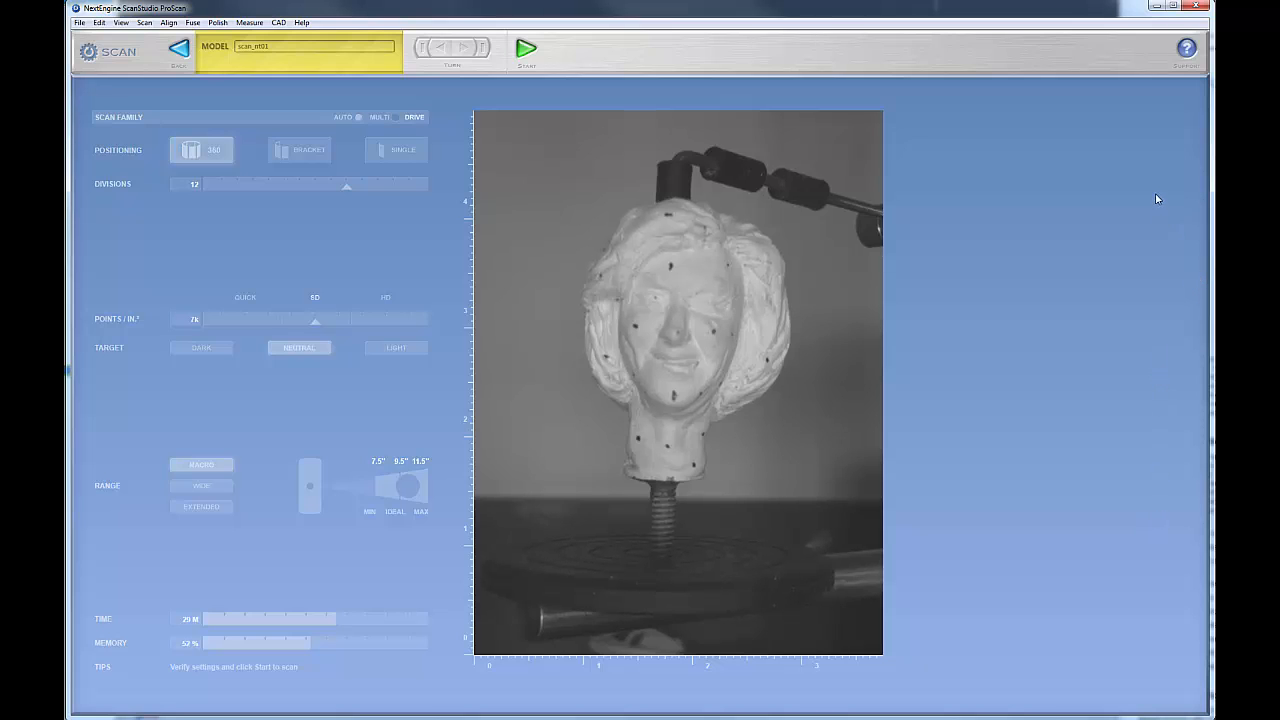